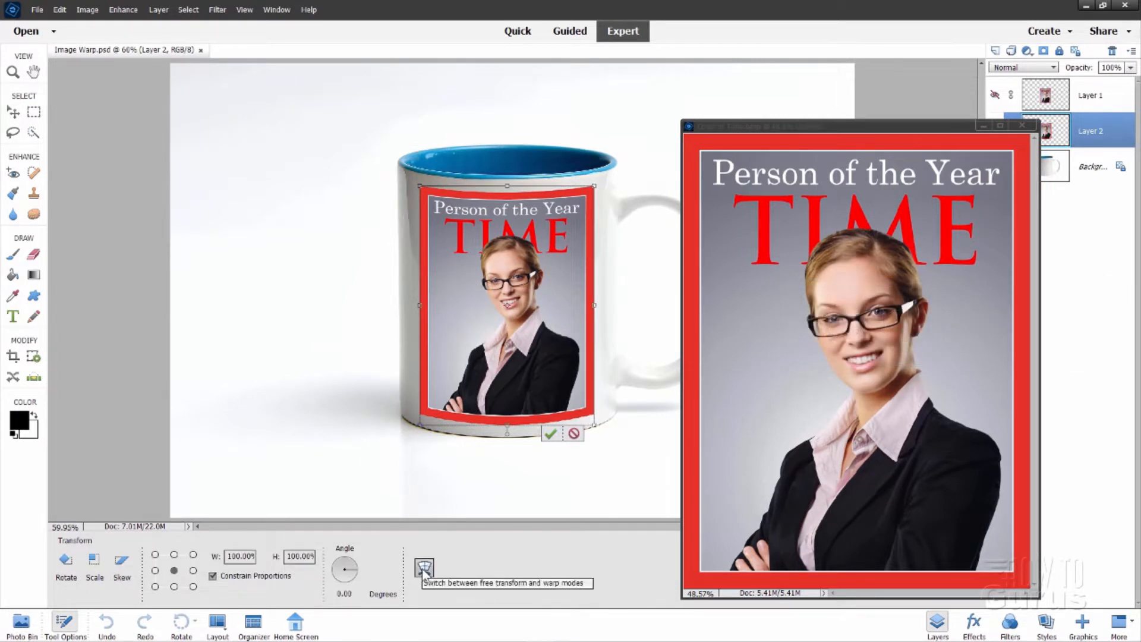
Warp the magazine cover to wrap around the mug's front and commit the transform.
click(424, 567)
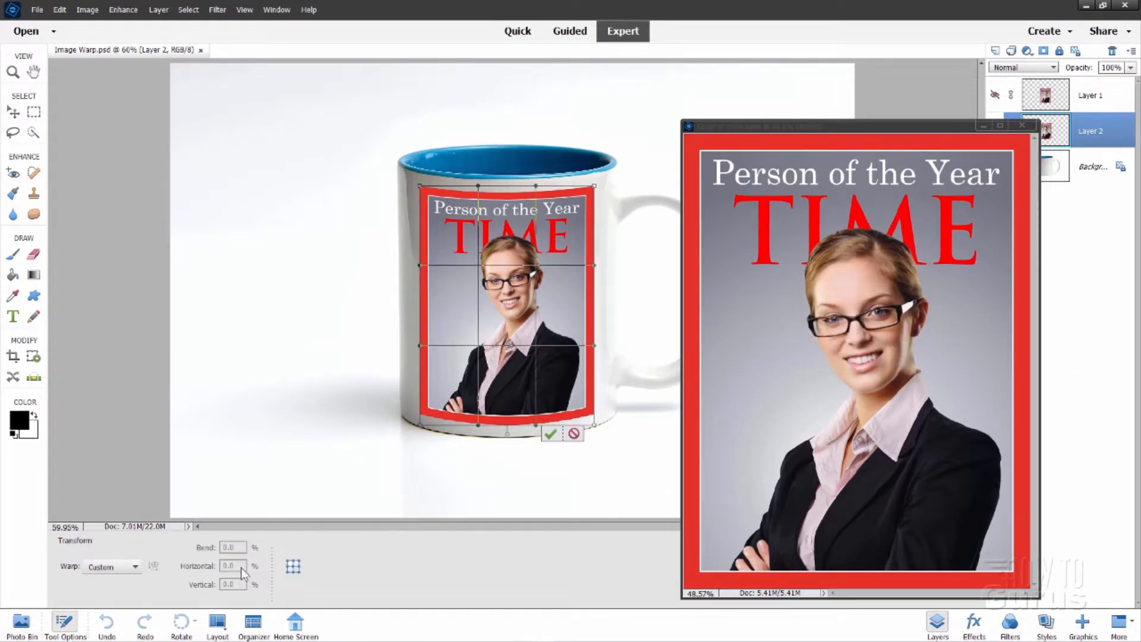
click(135, 566)
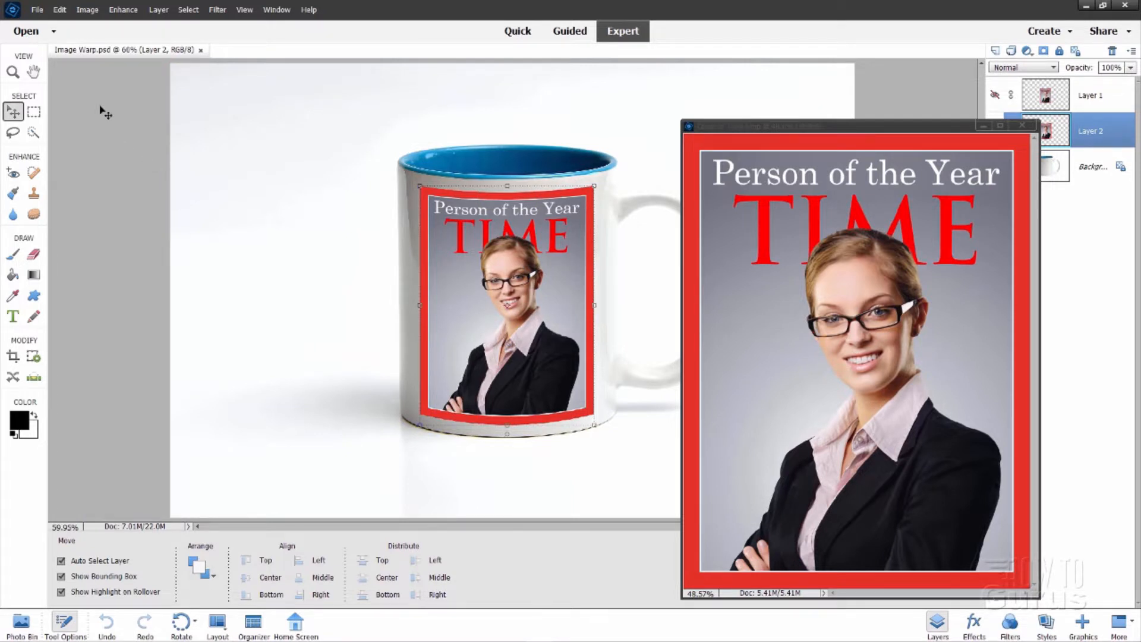
Open the recently edited pink-hair photo and dock it as a tab.
click(36, 9)
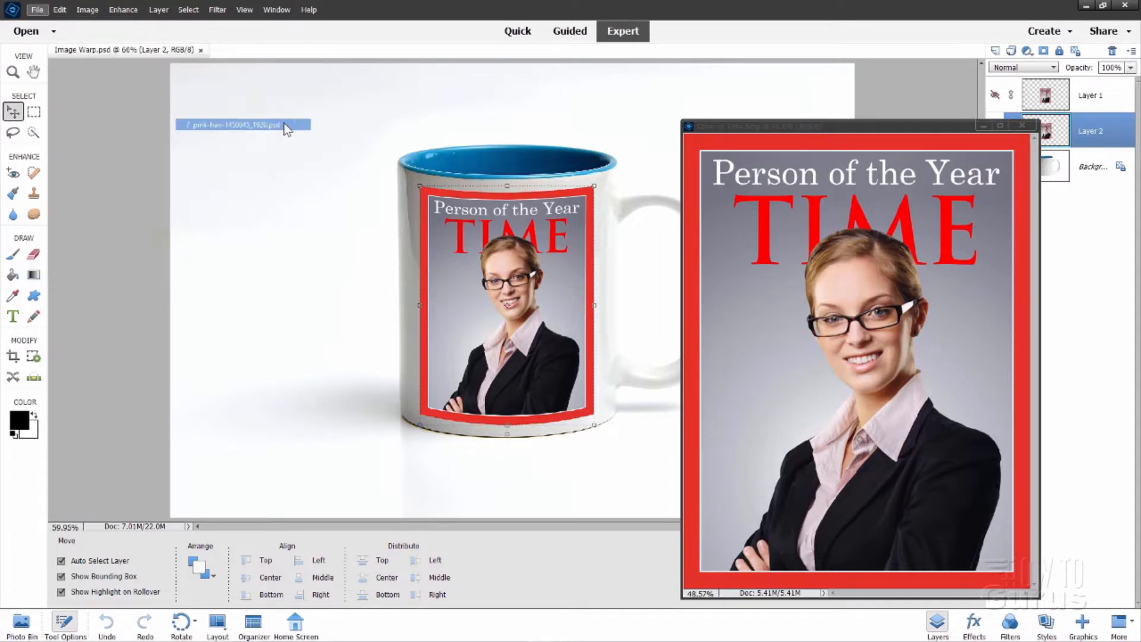
click(232, 124)
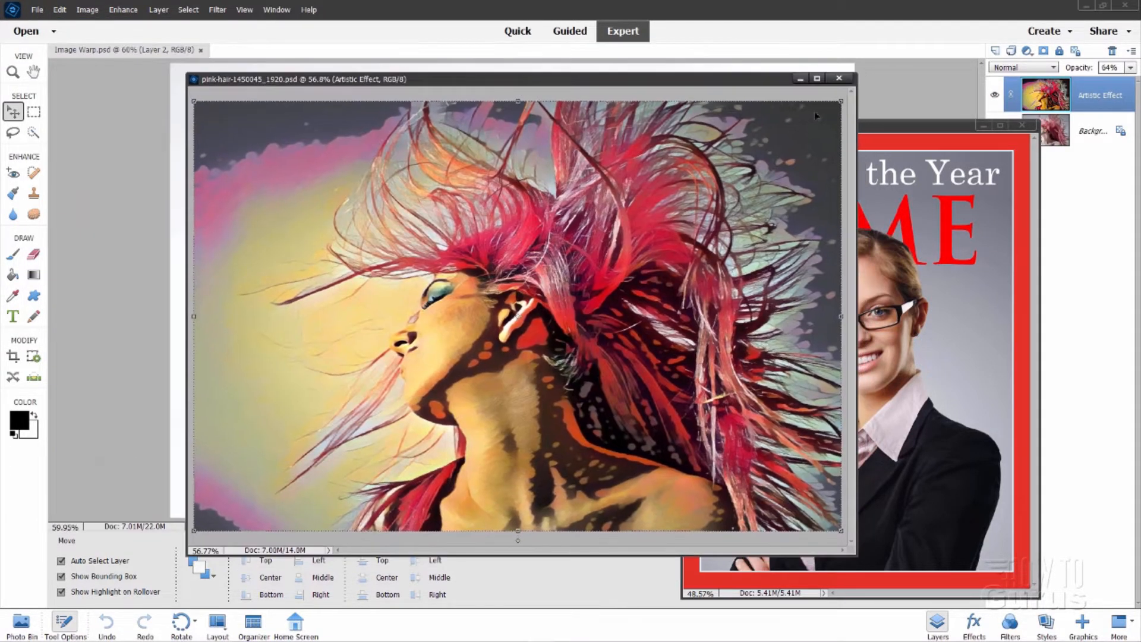
drag(510, 78, 538, 66)
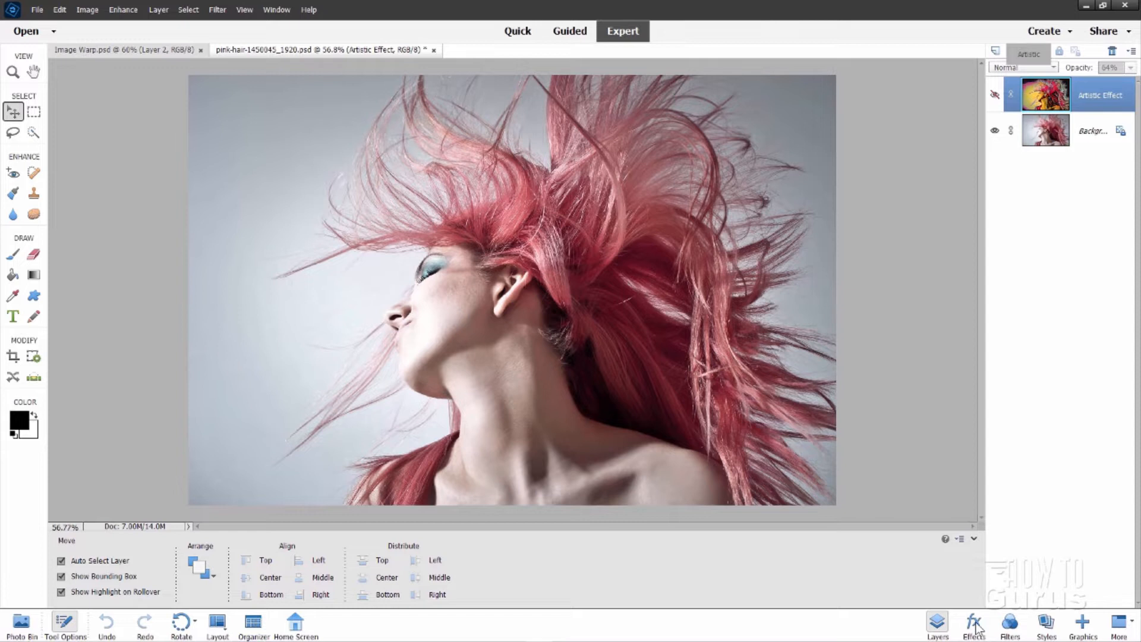
Browse the classic effects in the Effects panel, then return to the Artistic effects gallery.
click(973, 624)
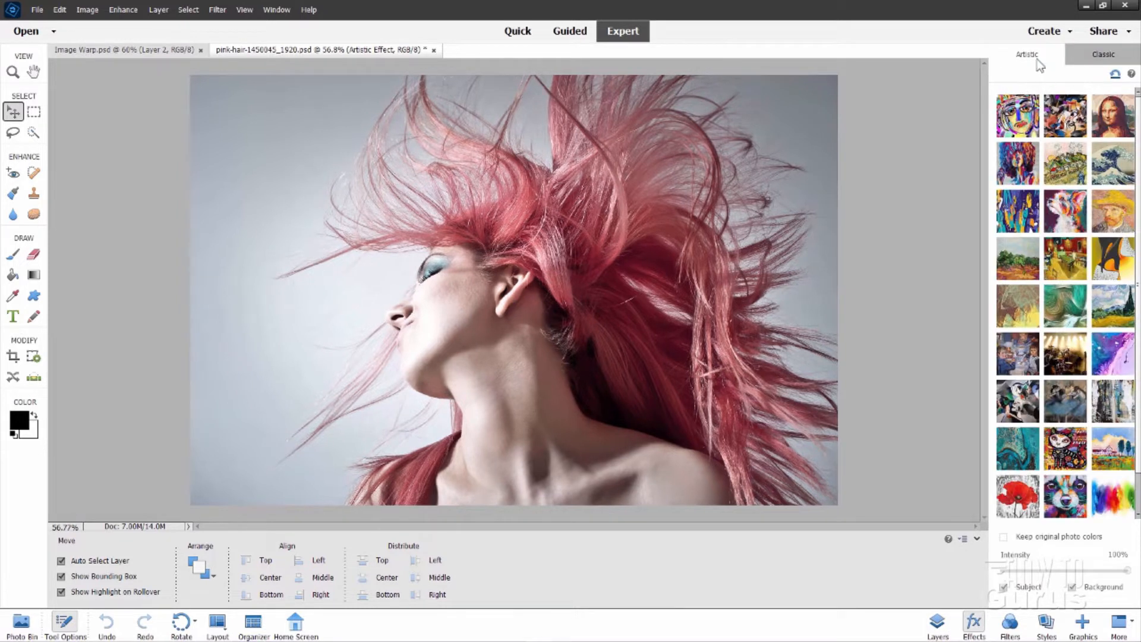
click(1103, 54)
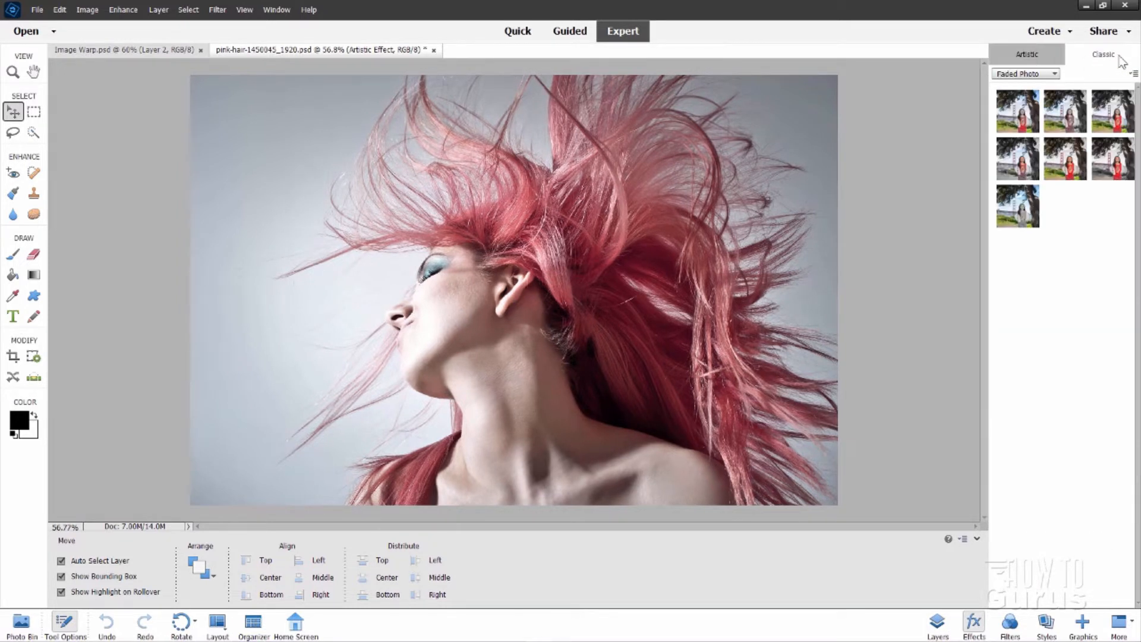
click(1025, 74)
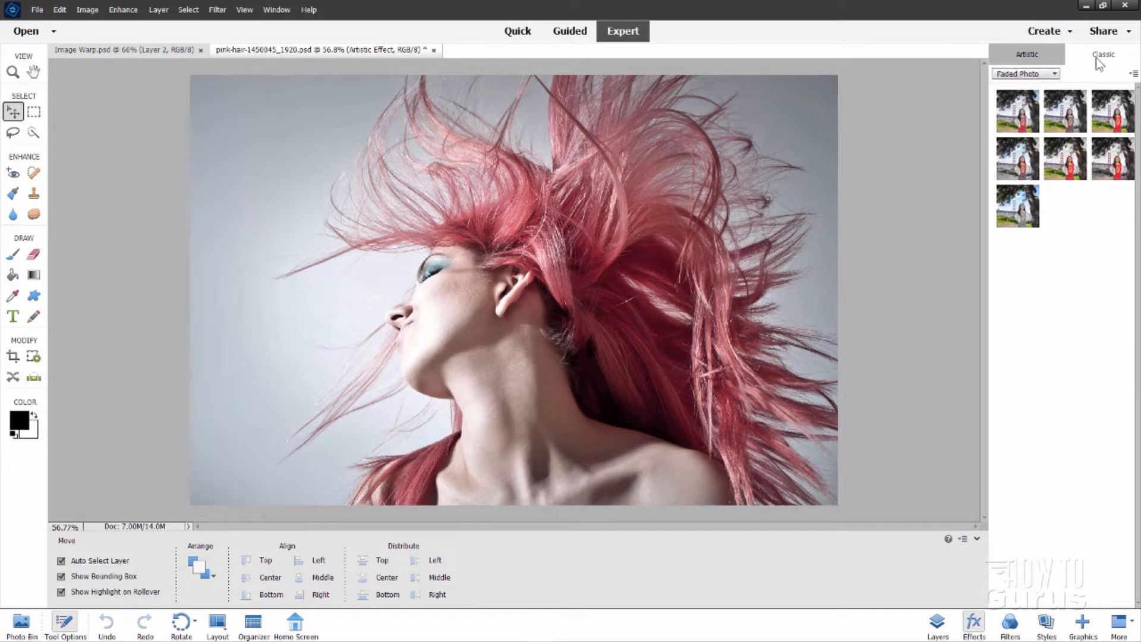
click(1027, 54)
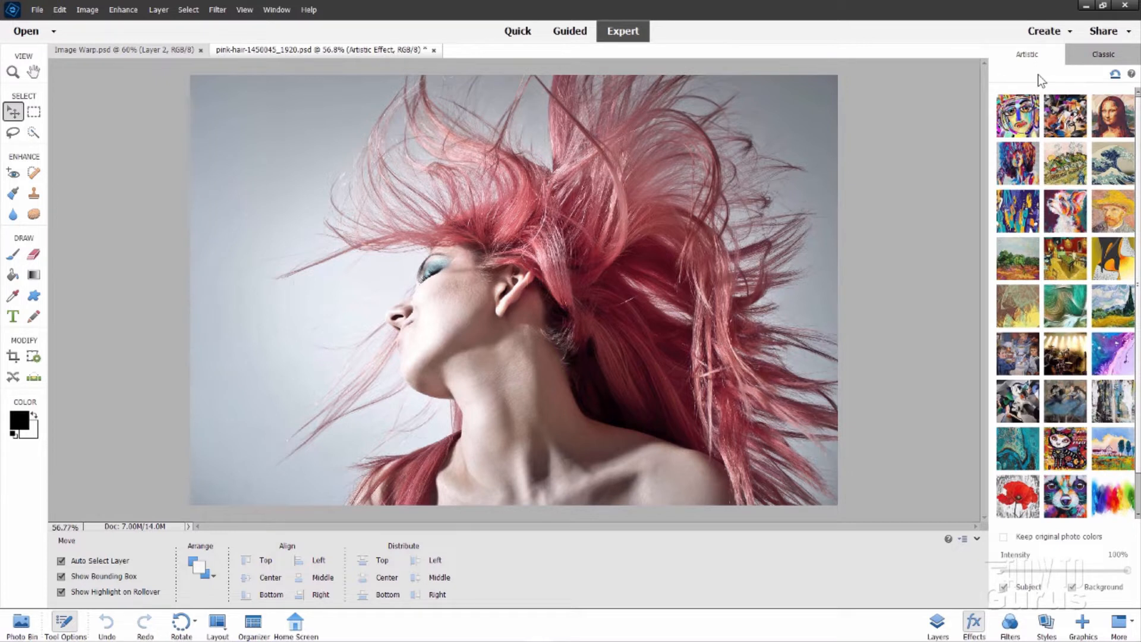
mouse_move(1065, 211)
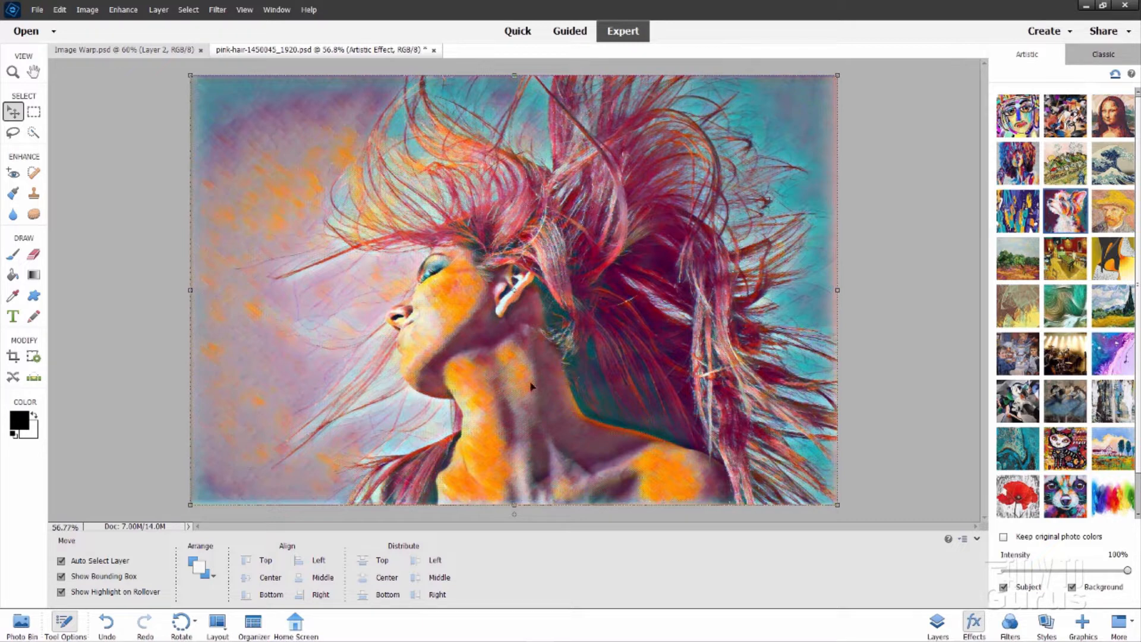
mouse_move(471, 297)
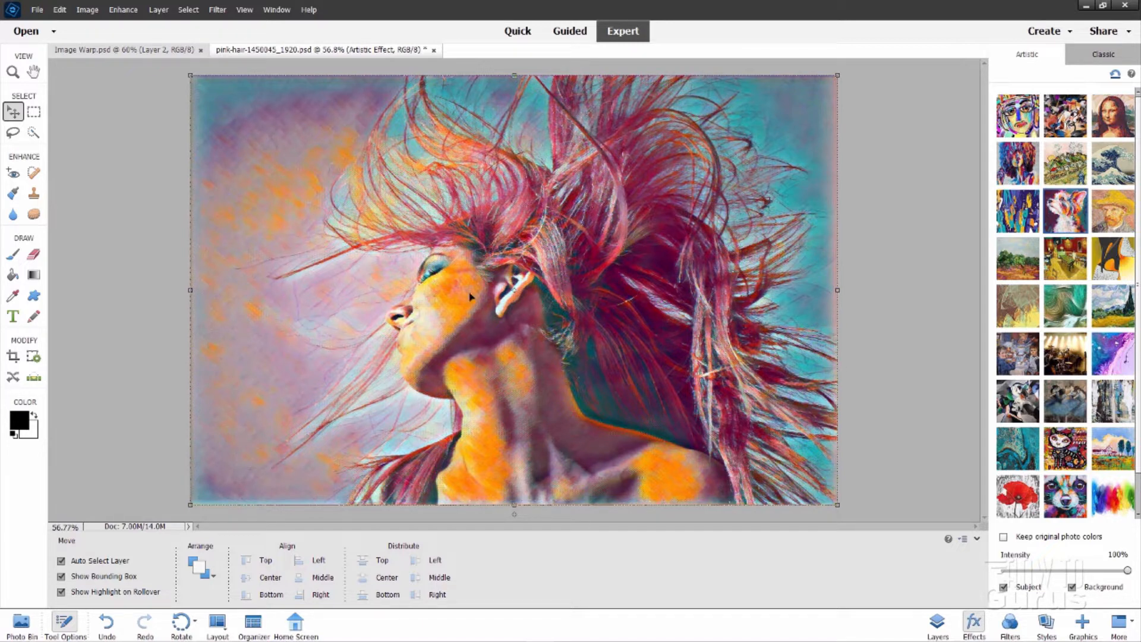
mouse_move(595, 338)
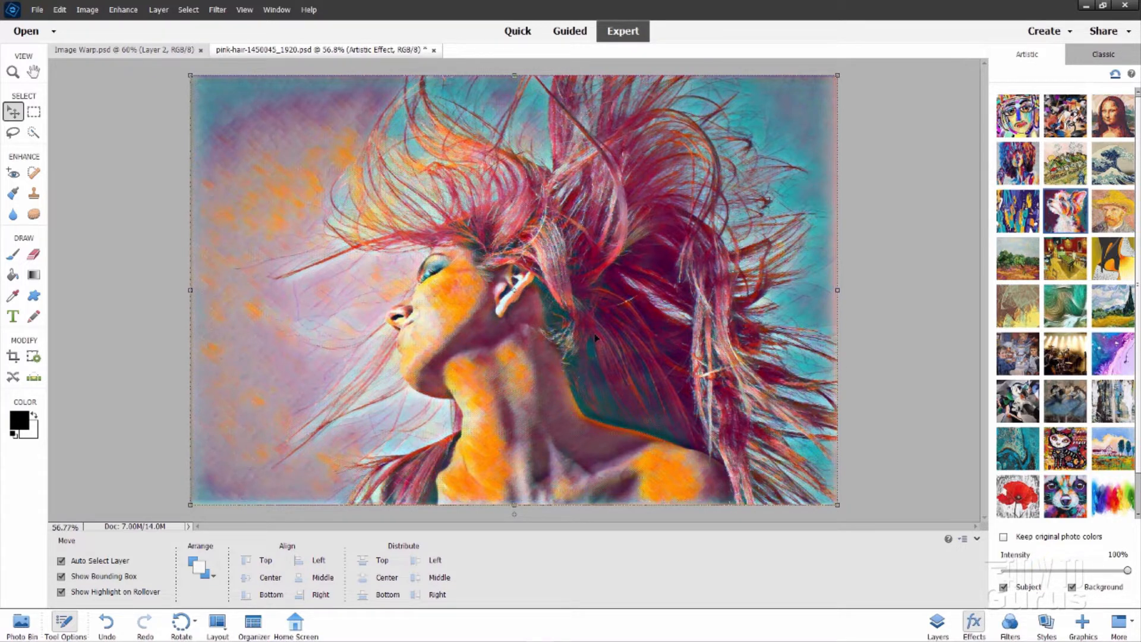
mouse_move(946, 619)
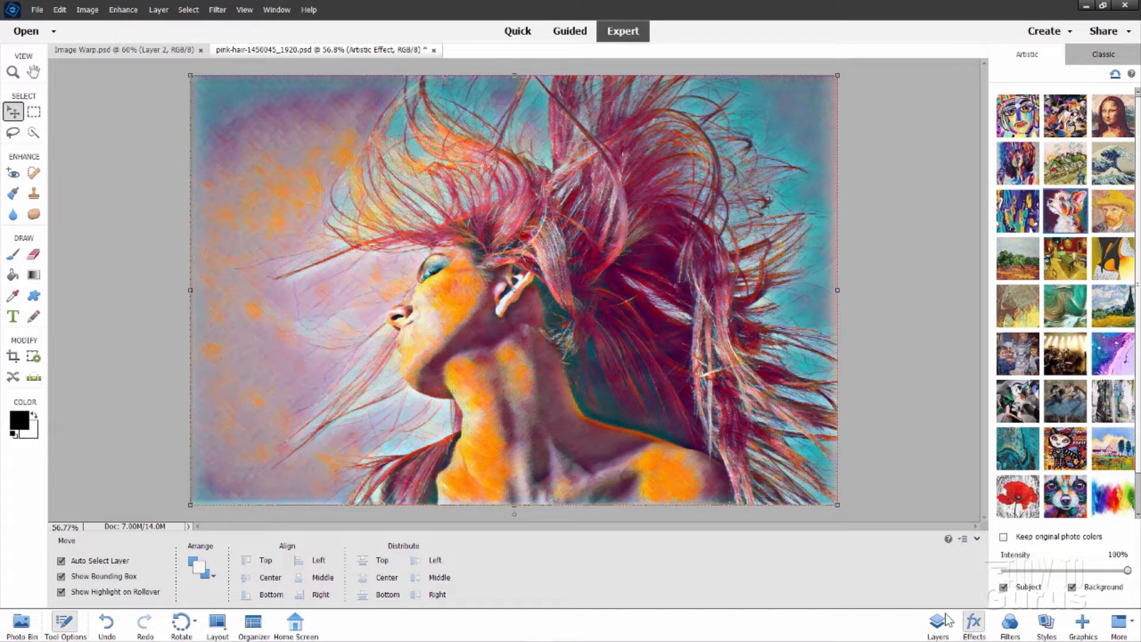
Open the winter-894124_1920.jpg portrait as a floating document window.
click(937, 624)
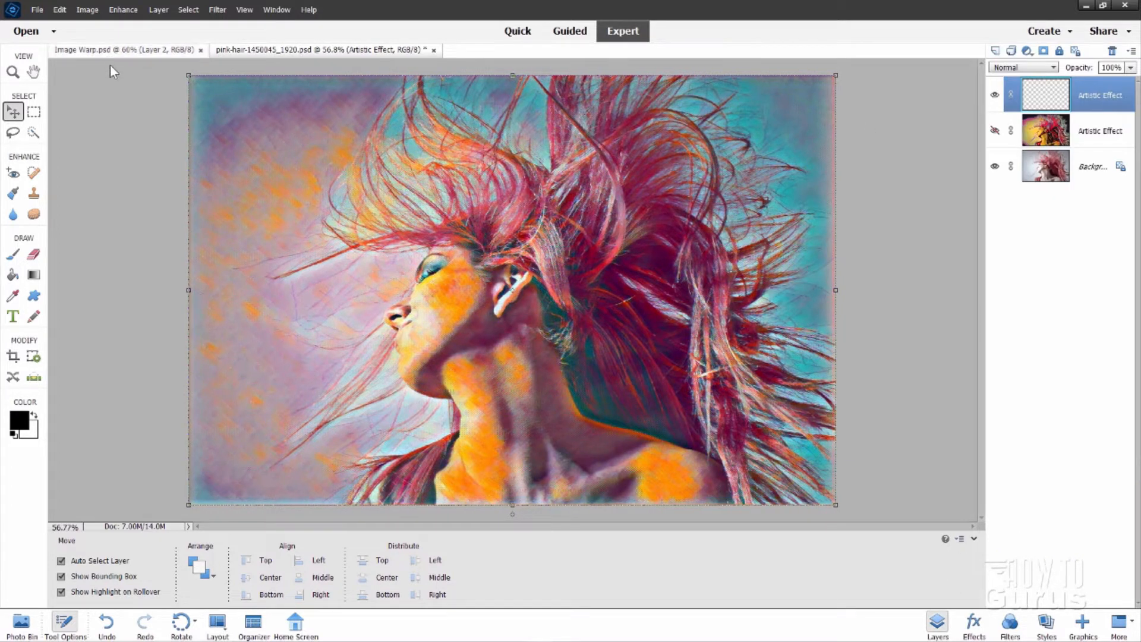
click(36, 9)
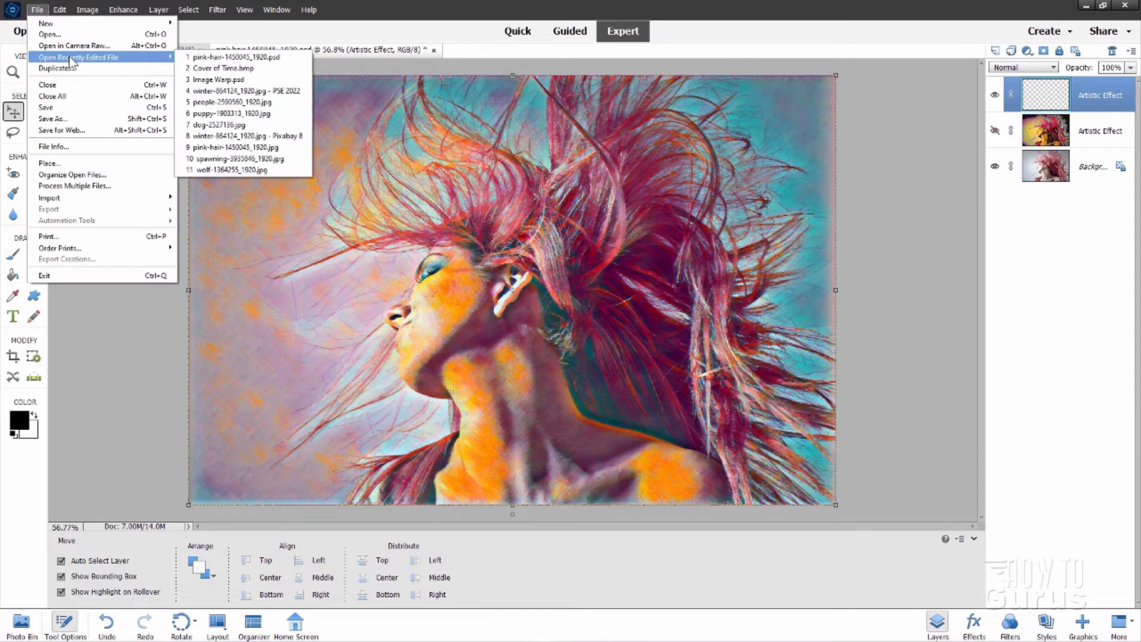
click(246, 91)
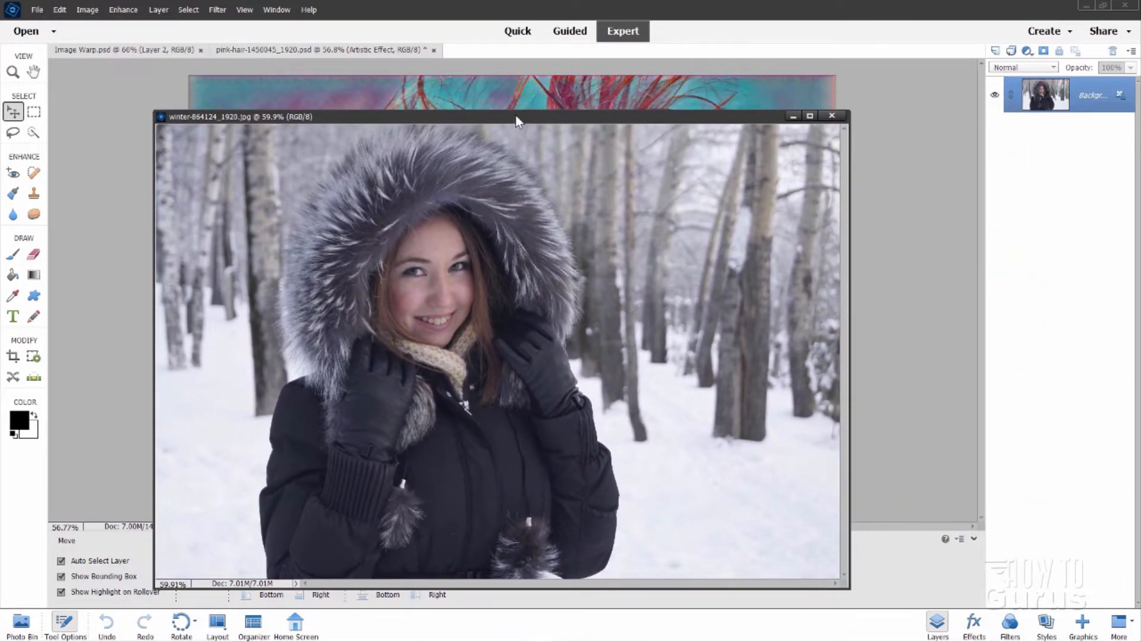
drag(516, 116, 600, 112)
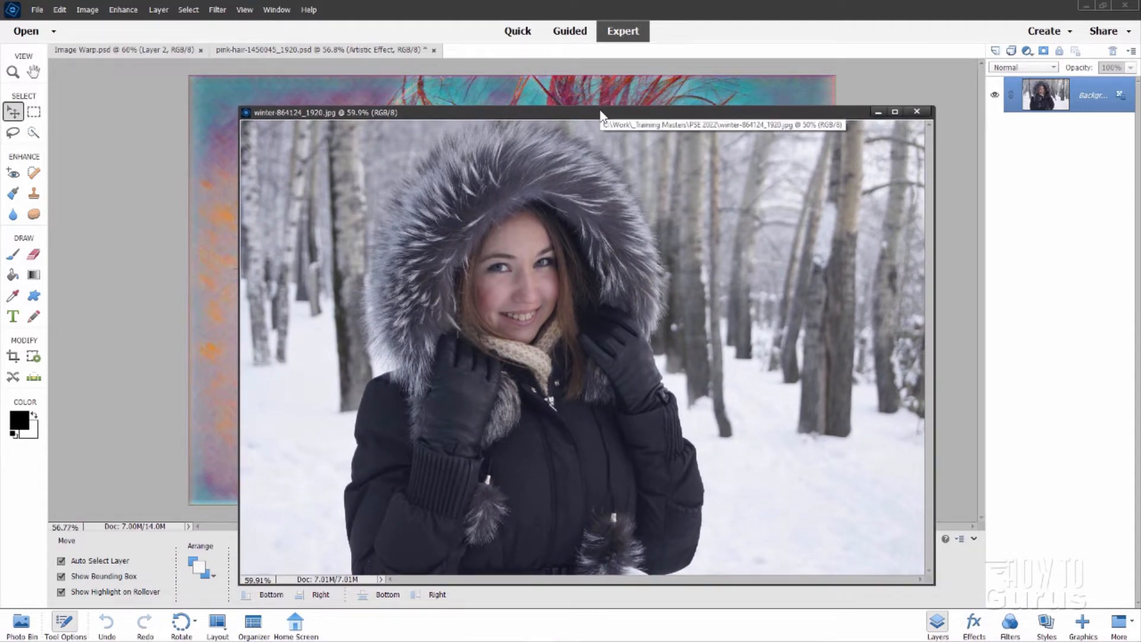
Open and close General Preferences, then reposition the winter photo window.
click(59, 10)
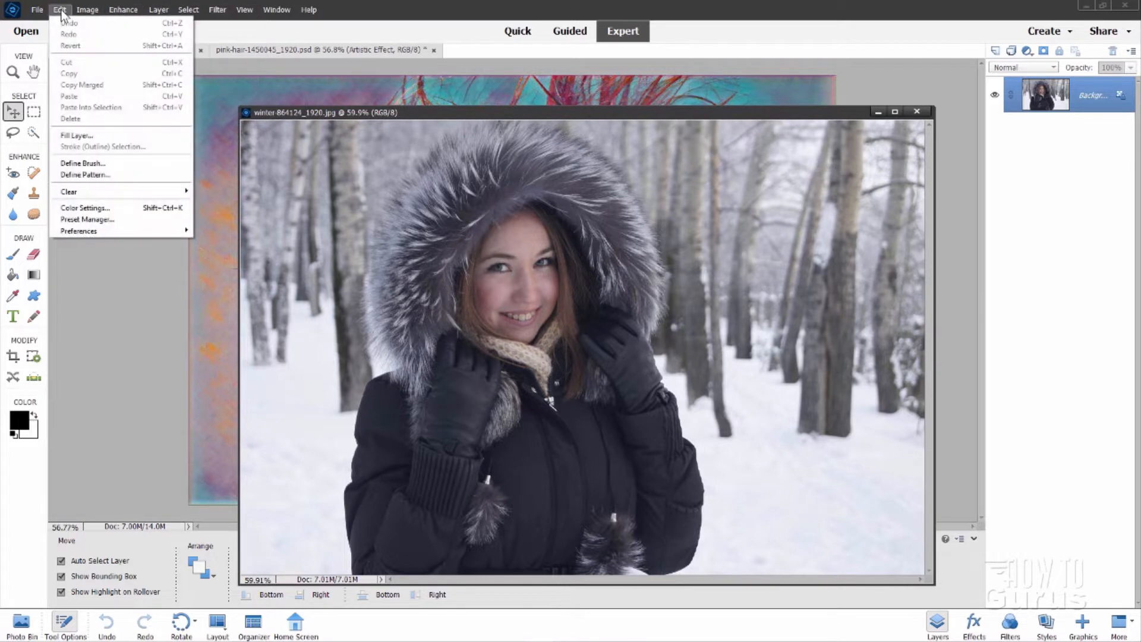
mouse_move(78, 231)
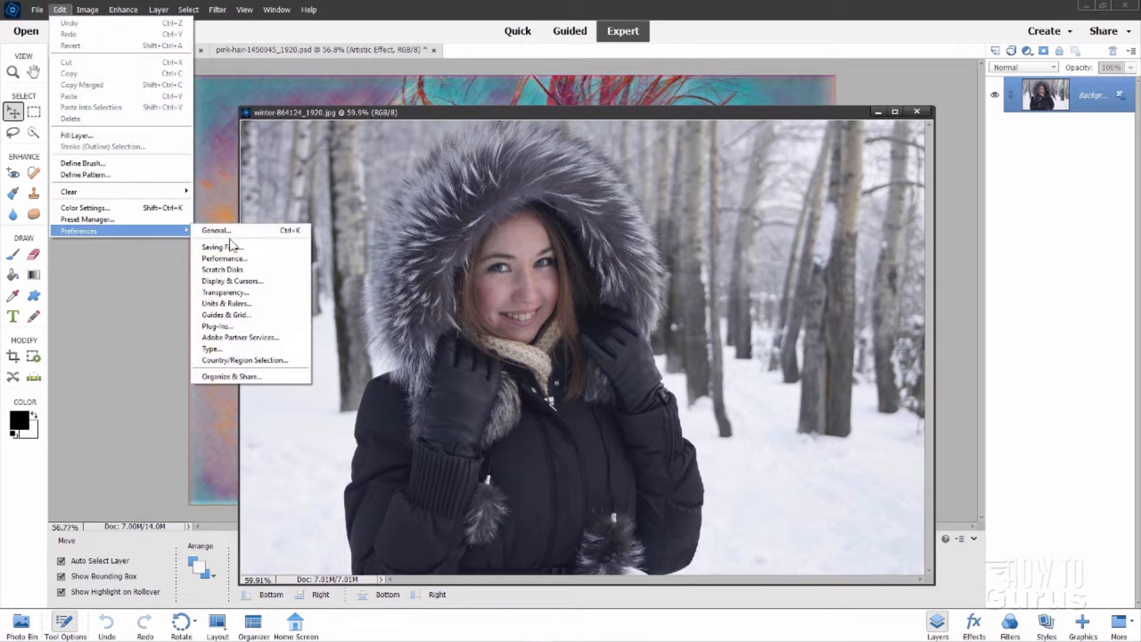
click(215, 230)
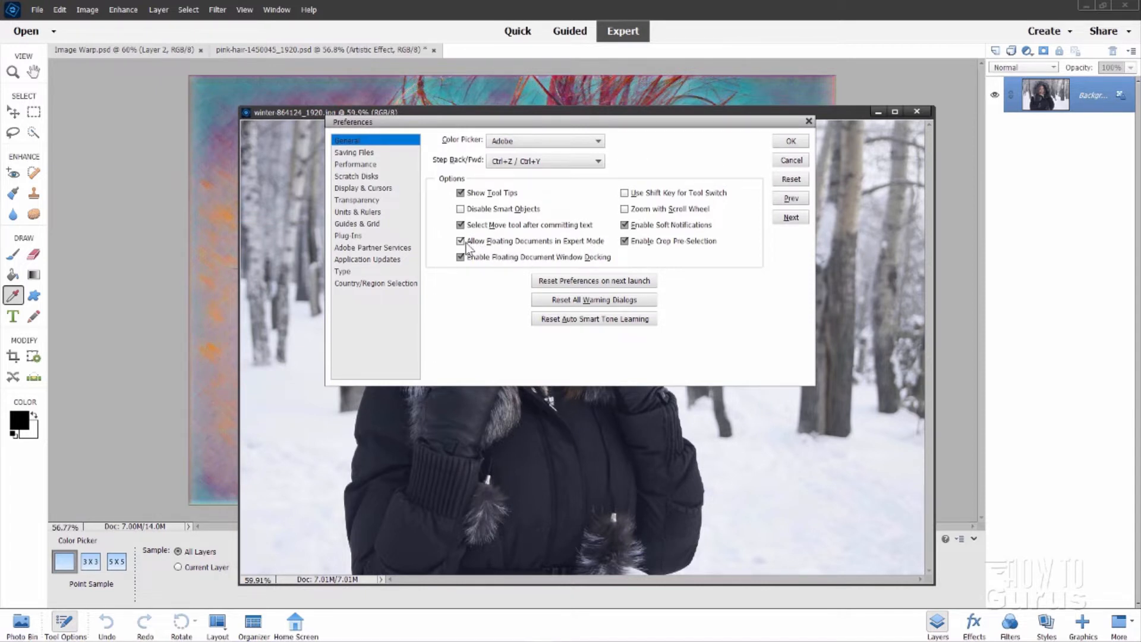
click(789, 140)
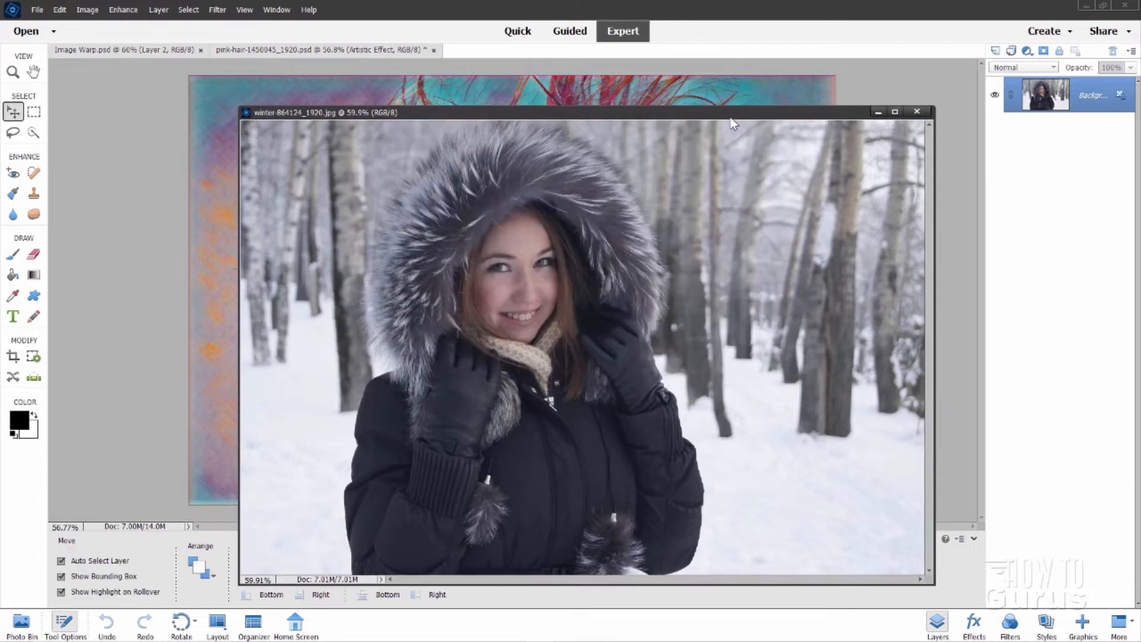
drag(733, 112, 670, 75)
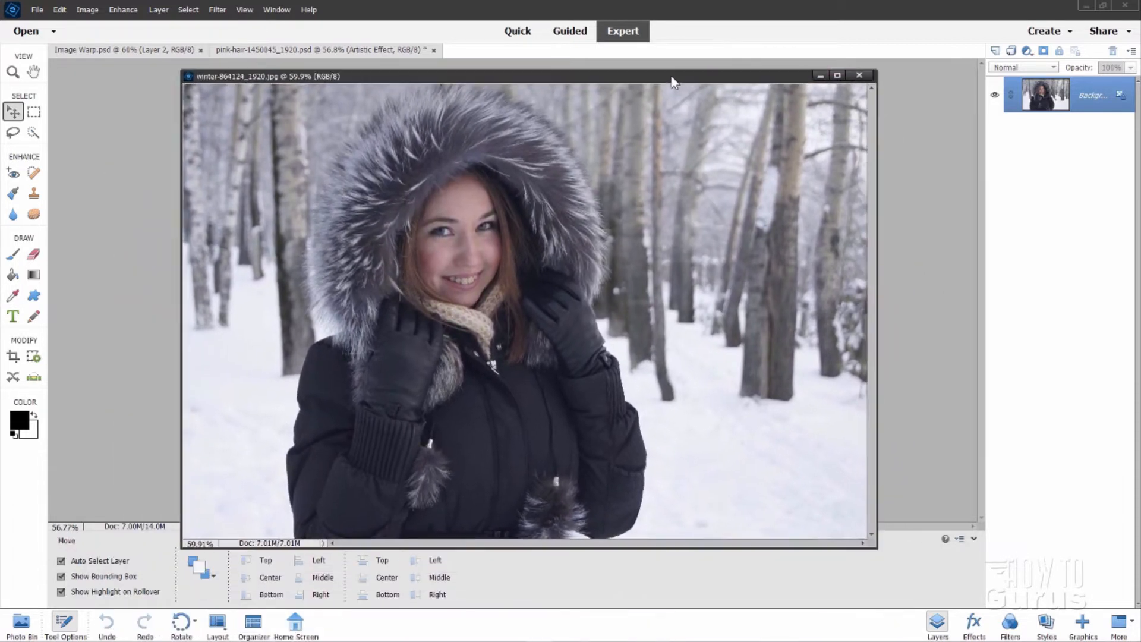
click(837, 74)
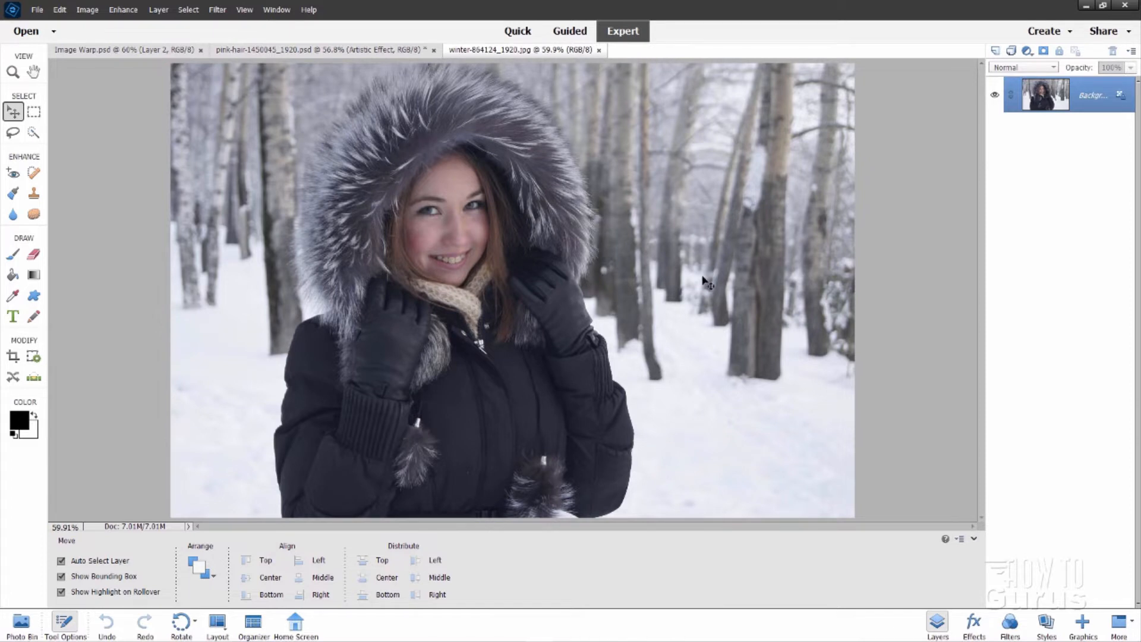
Choose Enhance > Moving Photos for the winter portrait.
click(122, 9)
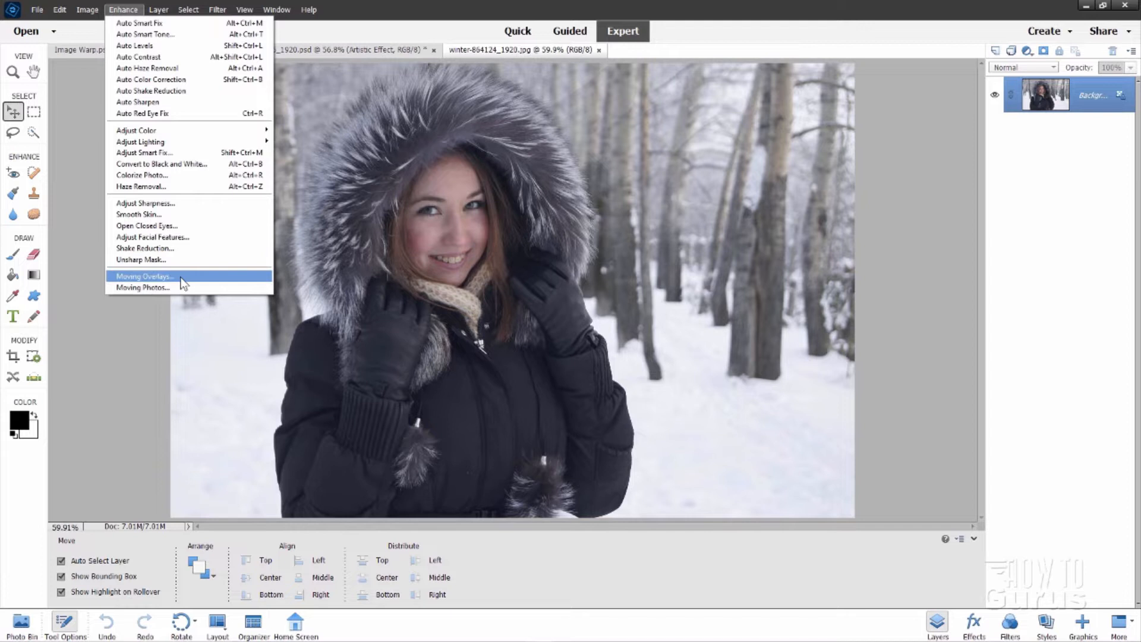
mouse_move(143, 287)
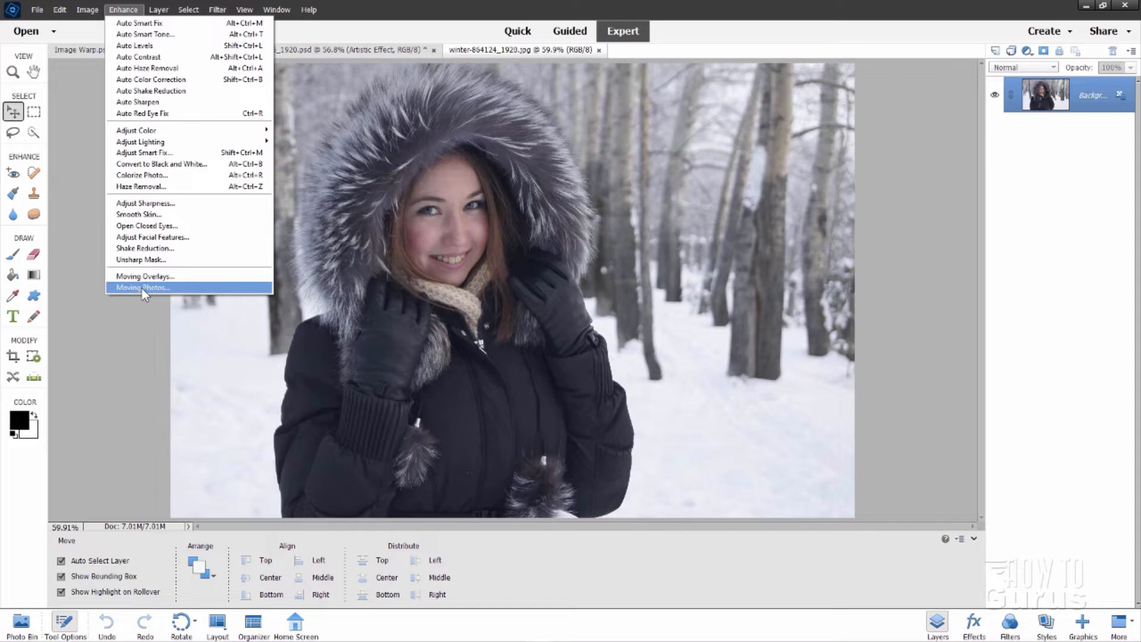
click(143, 286)
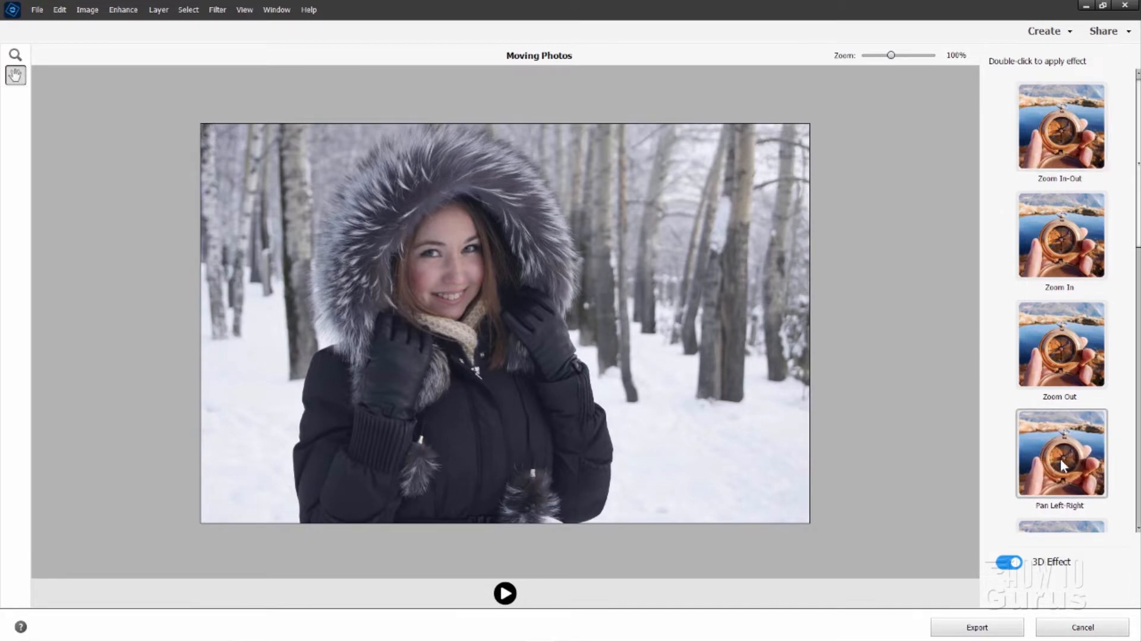
Apply the Pan Left-Right motion with 3D Effect on and play the preview.
double_click(1060, 453)
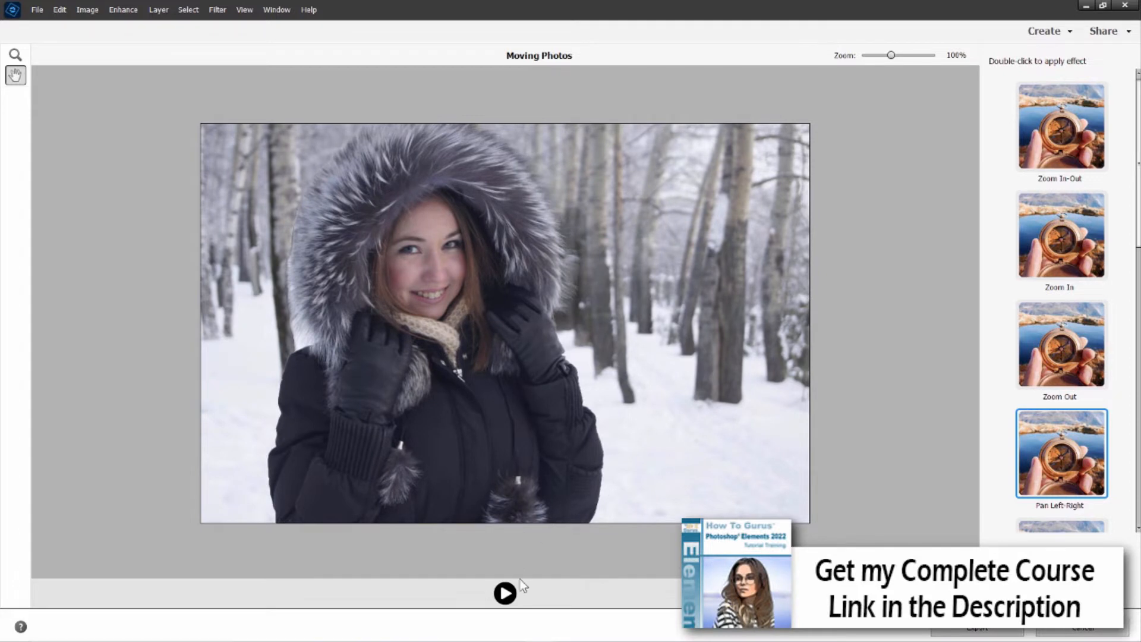
click(504, 593)
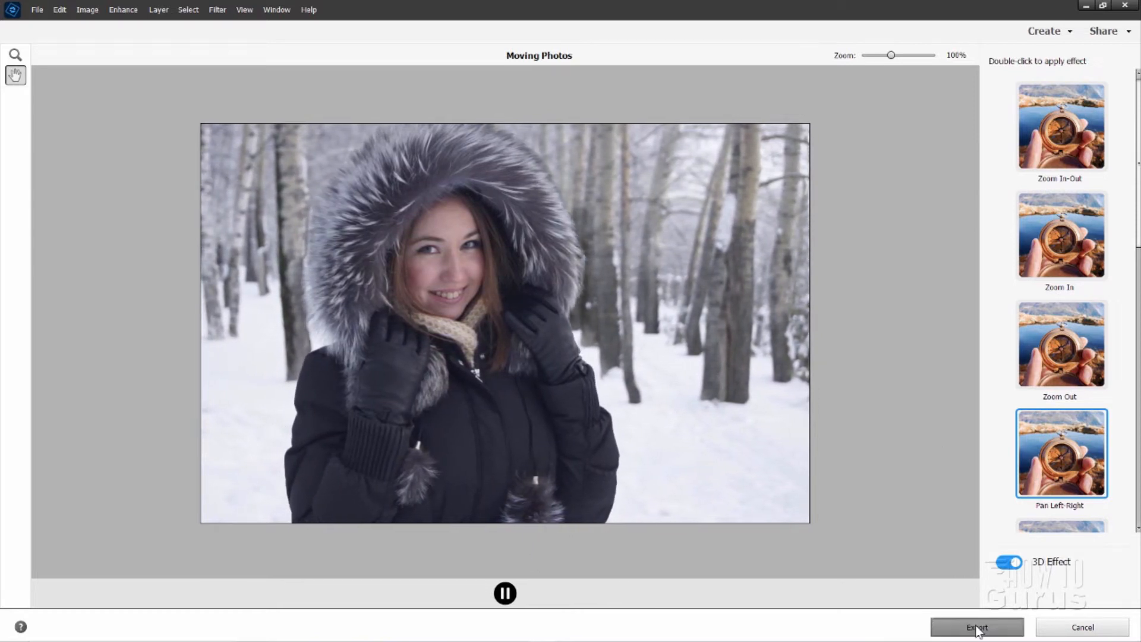
Check the GIF/MP4 export formats, cancel the save, and exit Moving Photos.
click(976, 627)
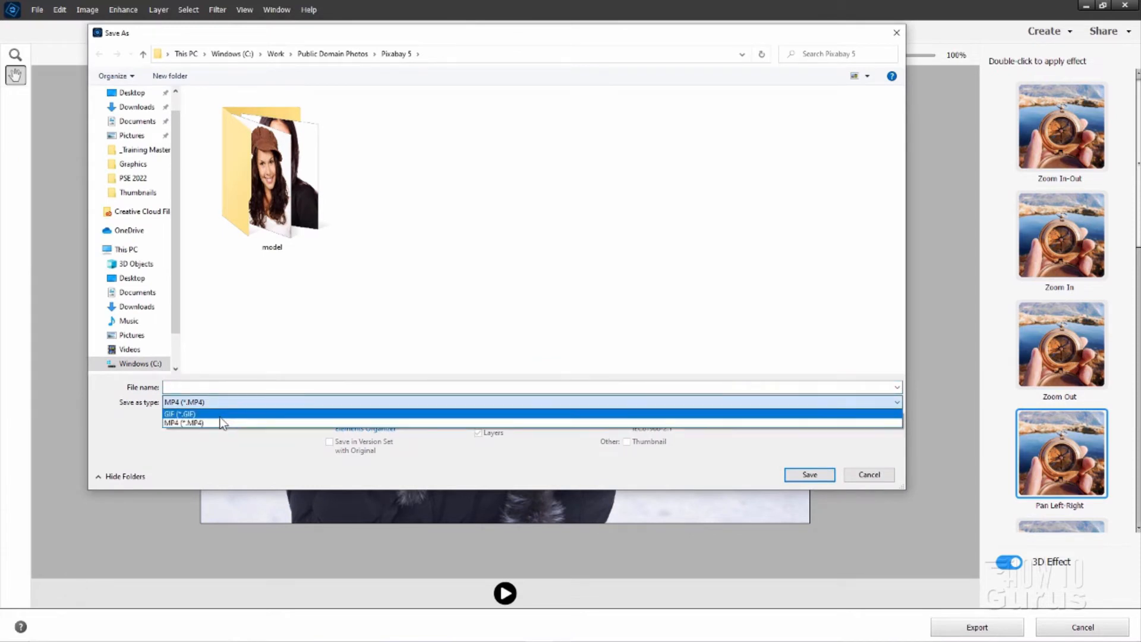
click(179, 413)
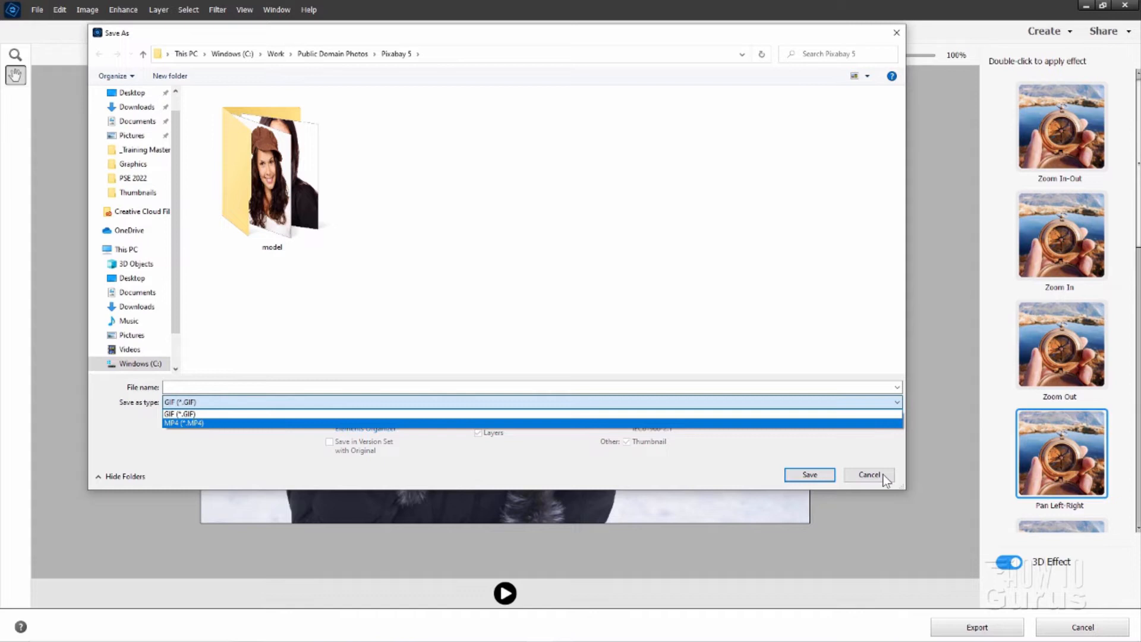
click(868, 474)
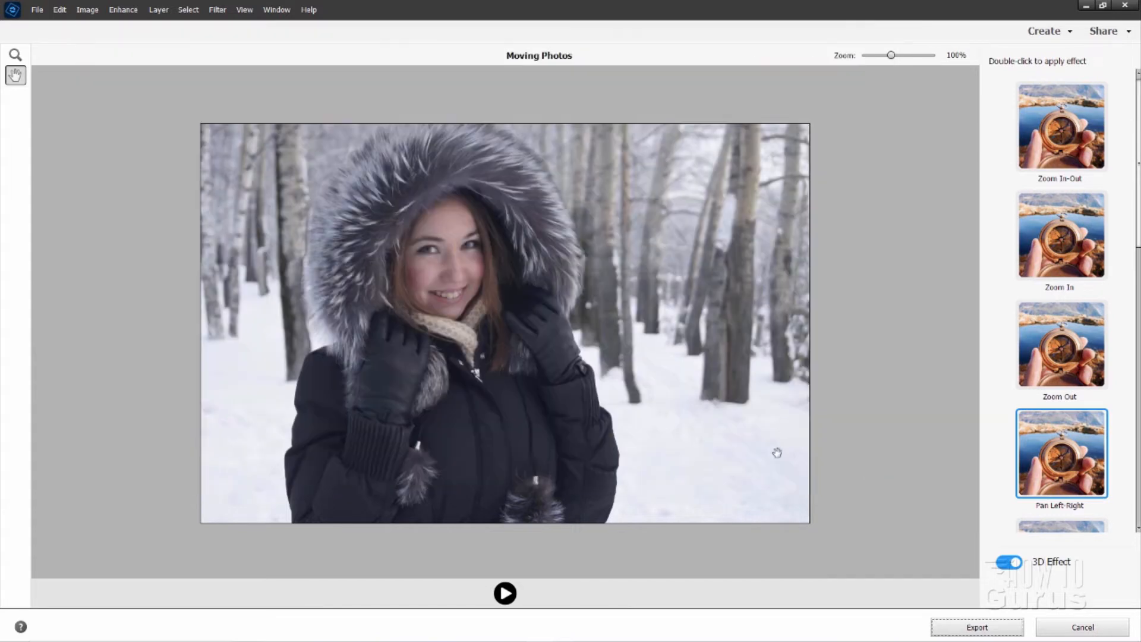
mouse_move(826, 428)
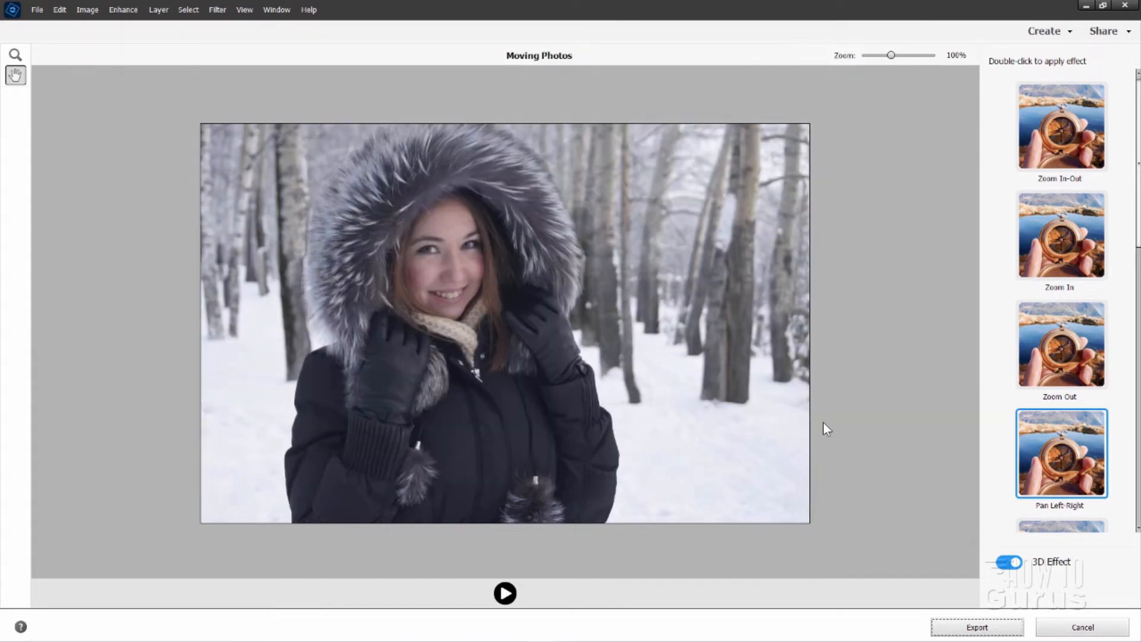
click(1082, 627)
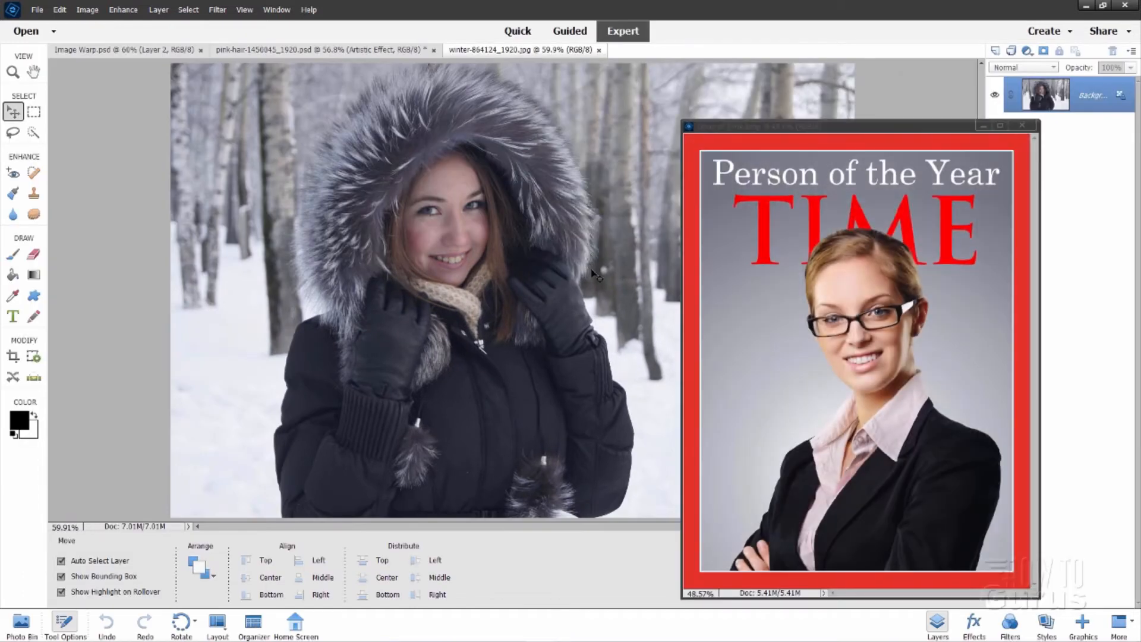
Add the falling snowflakes overlay, play and pause its animation, then cancel Moving Overlays.
click(1022, 125)
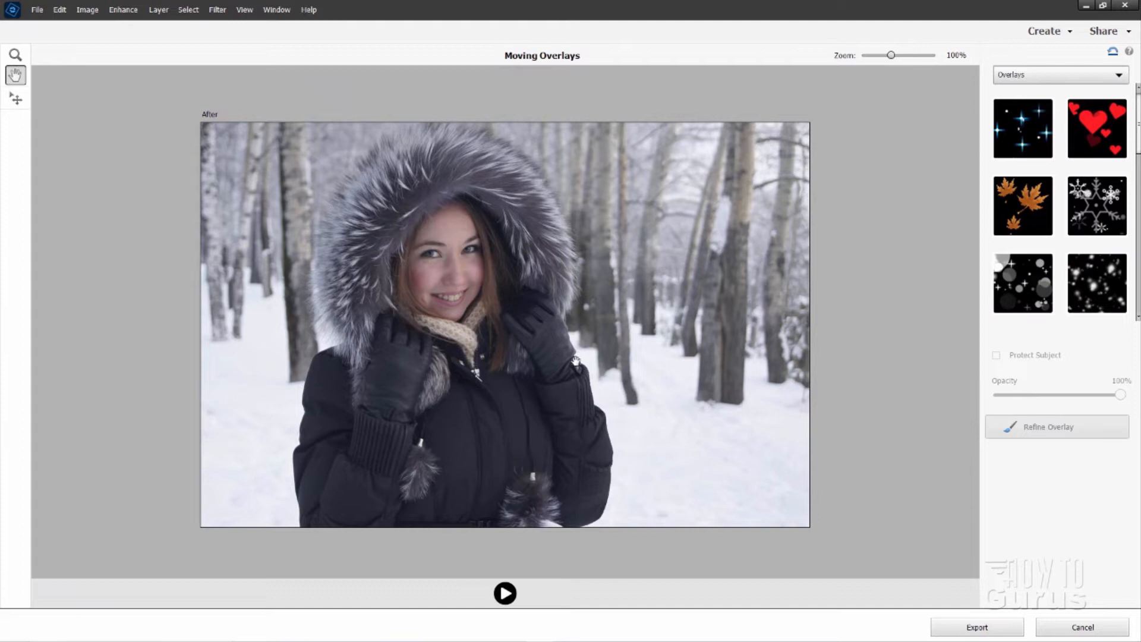
click(1096, 206)
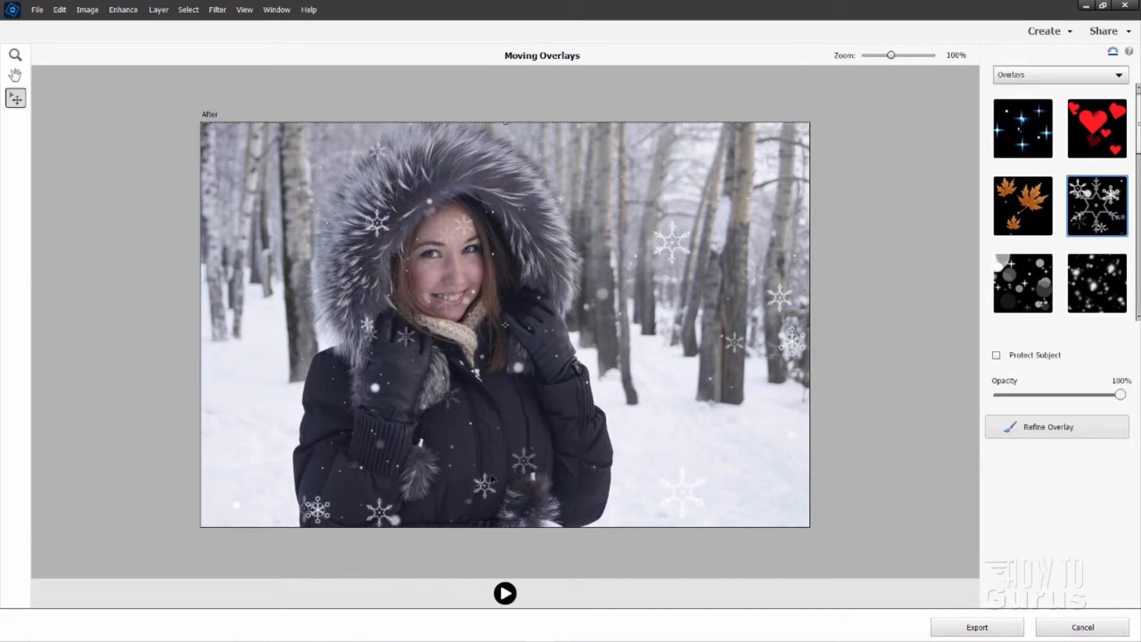
click(504, 593)
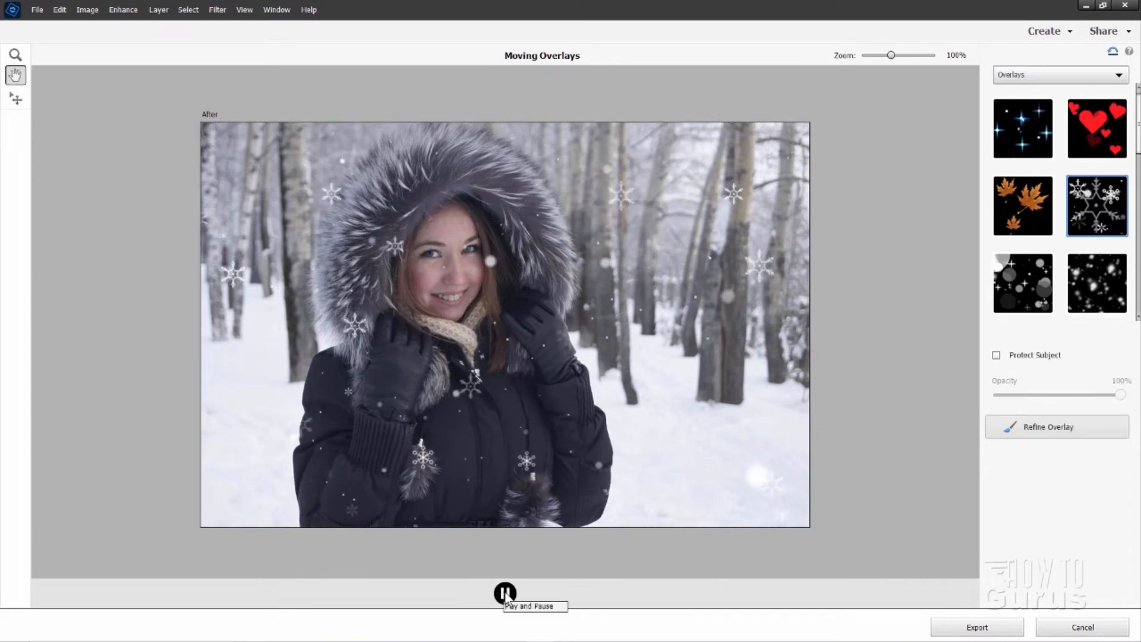
click(504, 593)
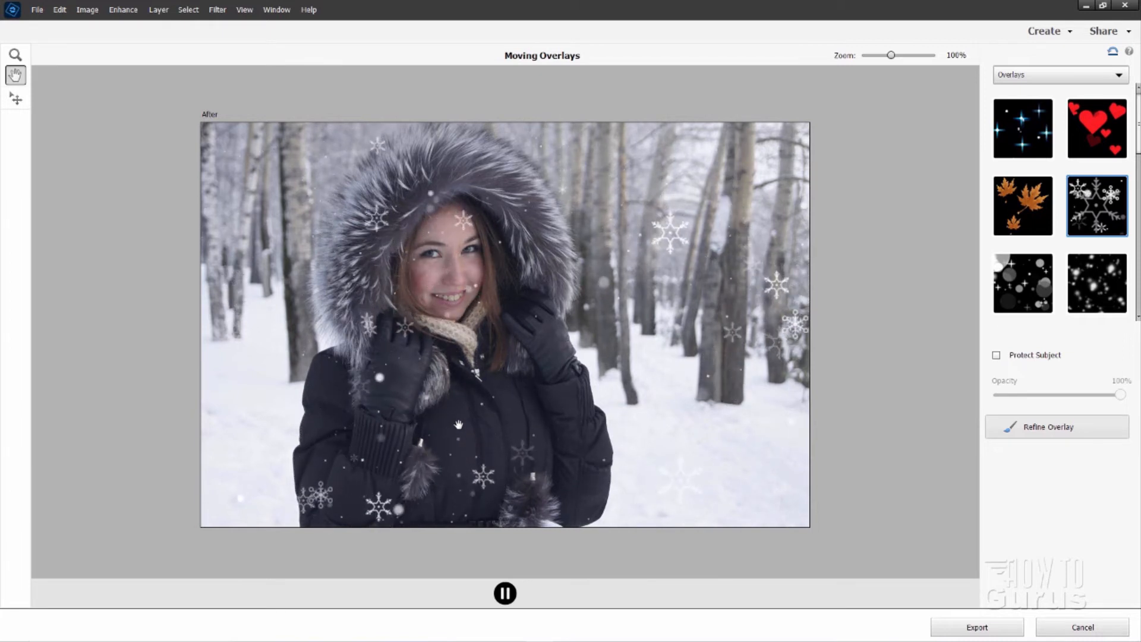
click(504, 593)
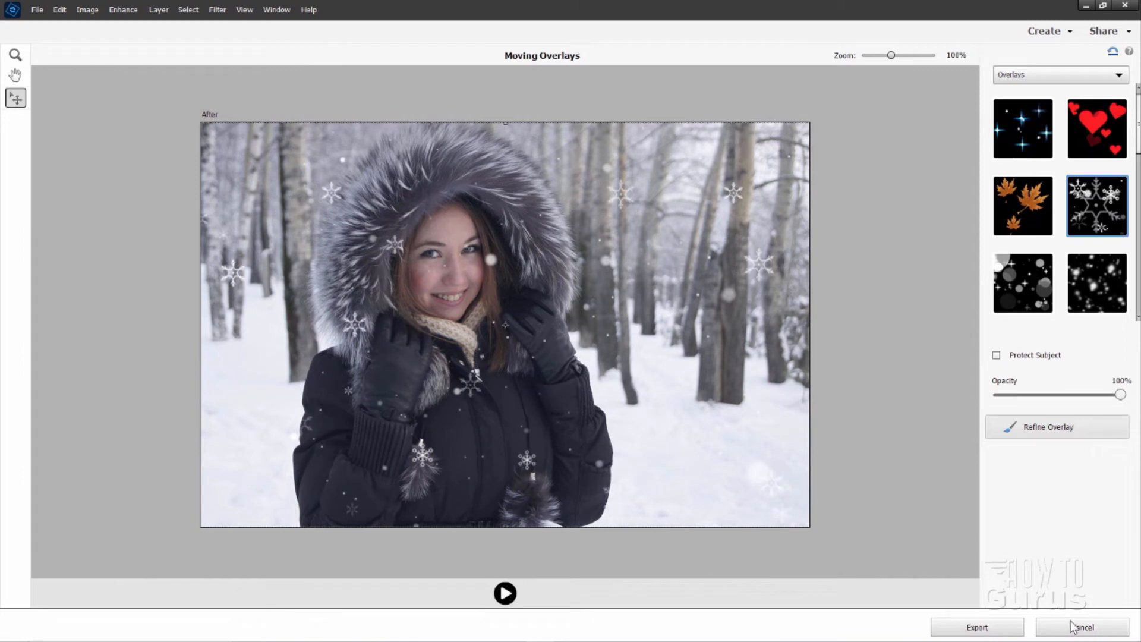
click(1082, 626)
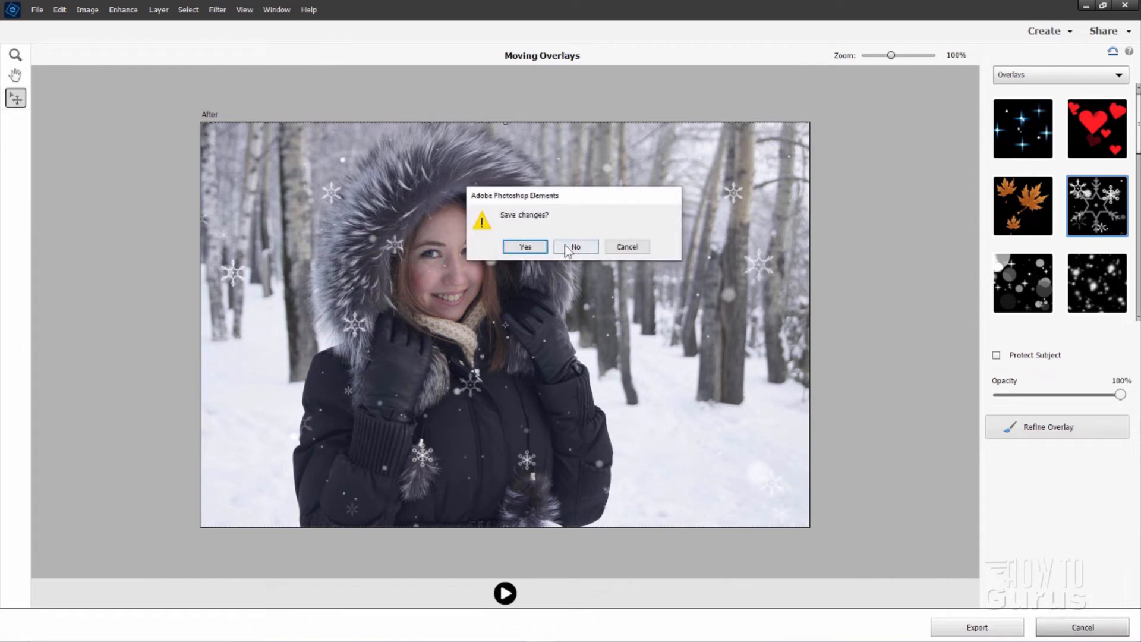
Answer No to saving the snowflake overlay changes.
click(574, 246)
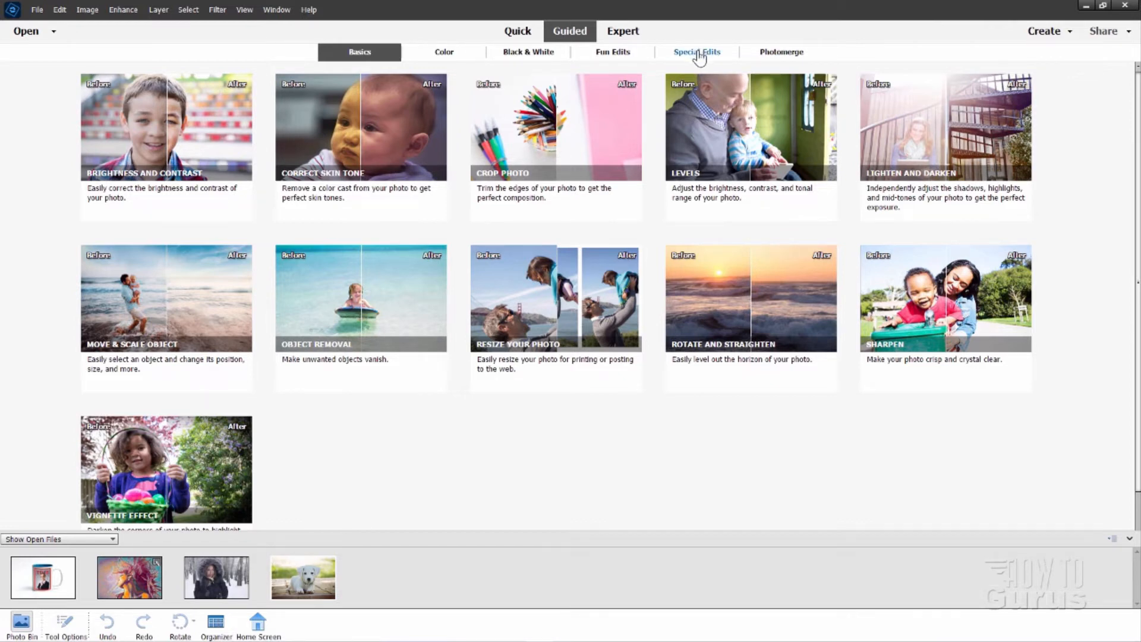
Show Special Edits, cancel the Perfect Pet edit, and start Extend Background.
click(696, 52)
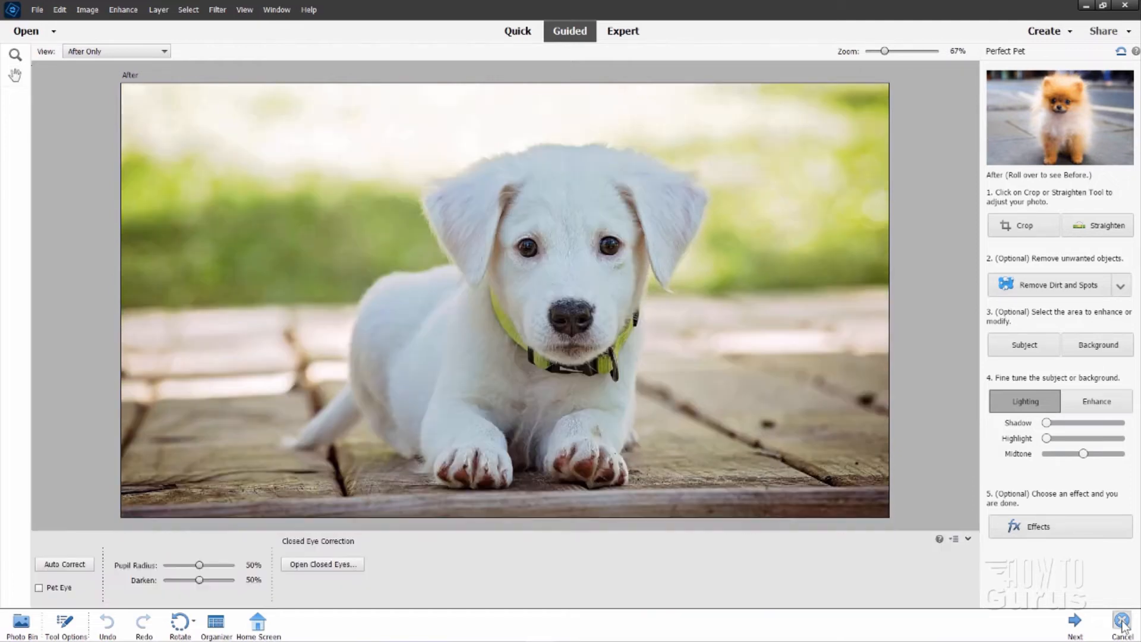
click(1122, 620)
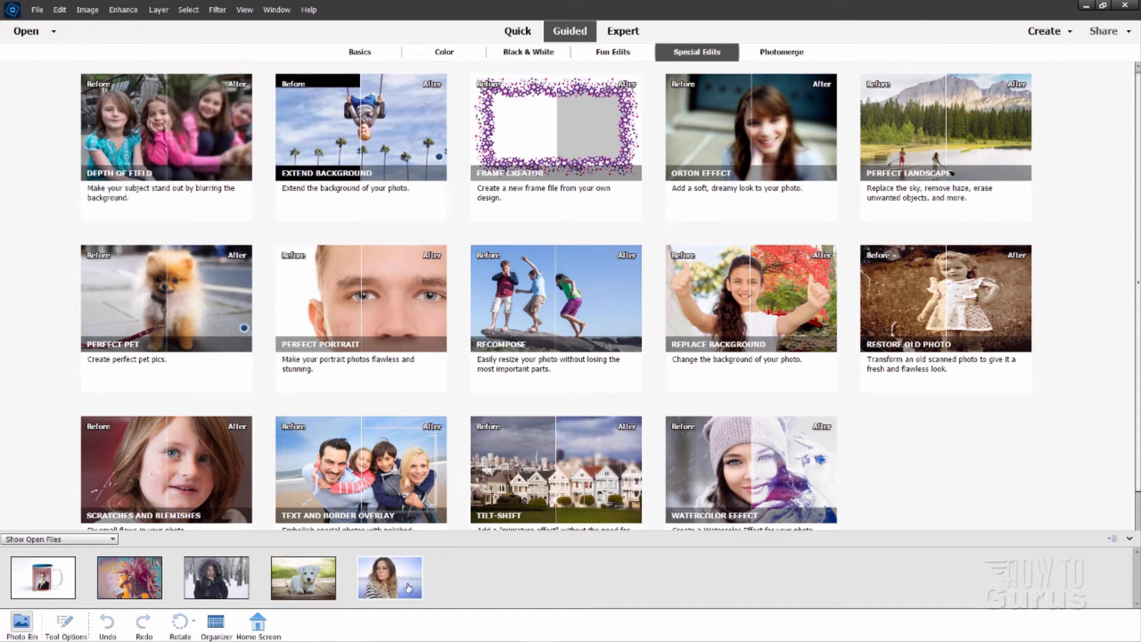
click(360, 127)
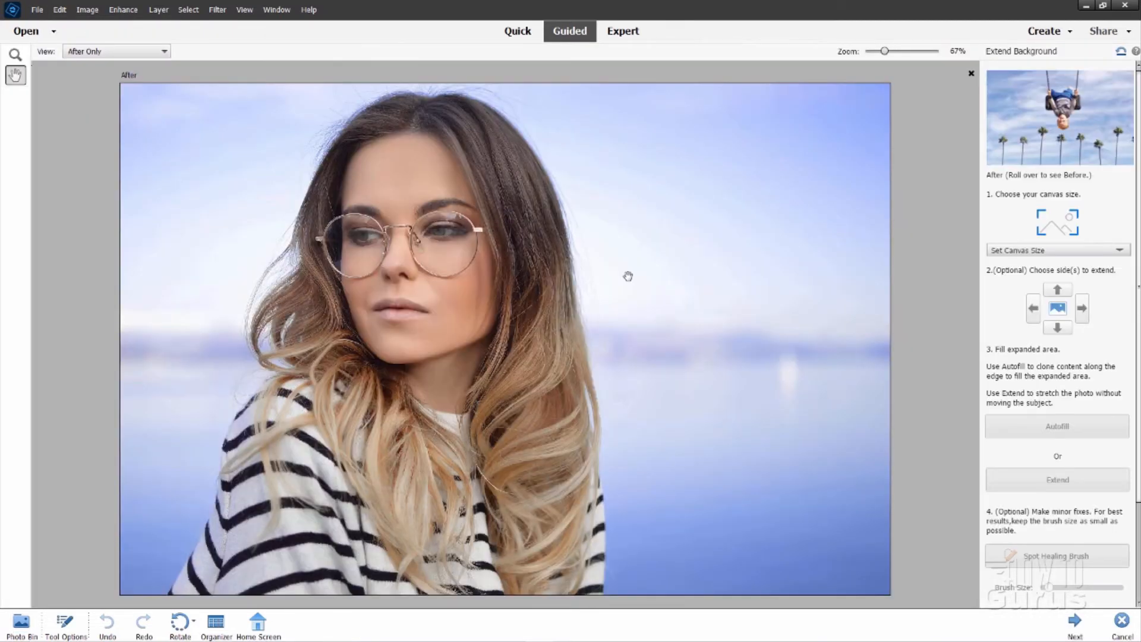
mouse_move(794, 340)
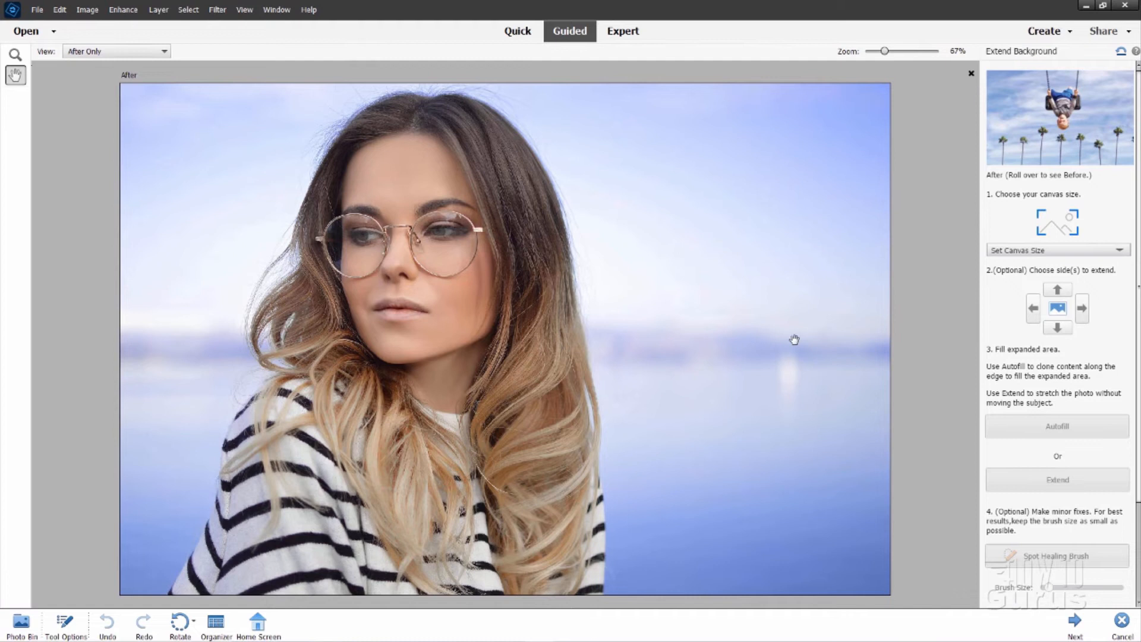
mouse_move(643, 386)
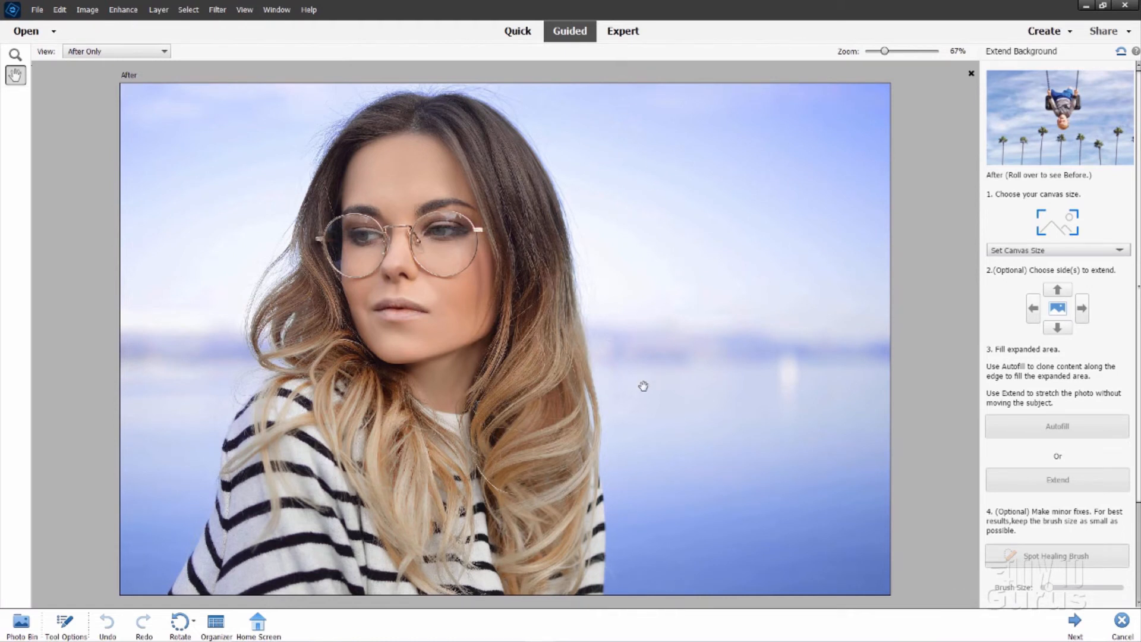
mouse_move(828, 282)
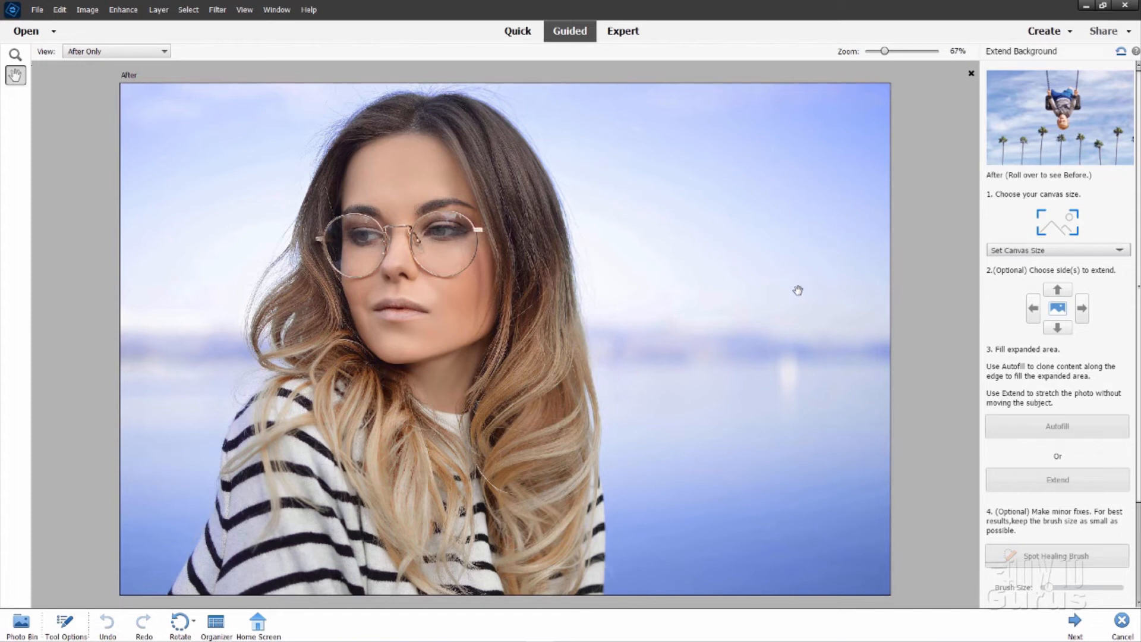
mouse_move(928, 267)
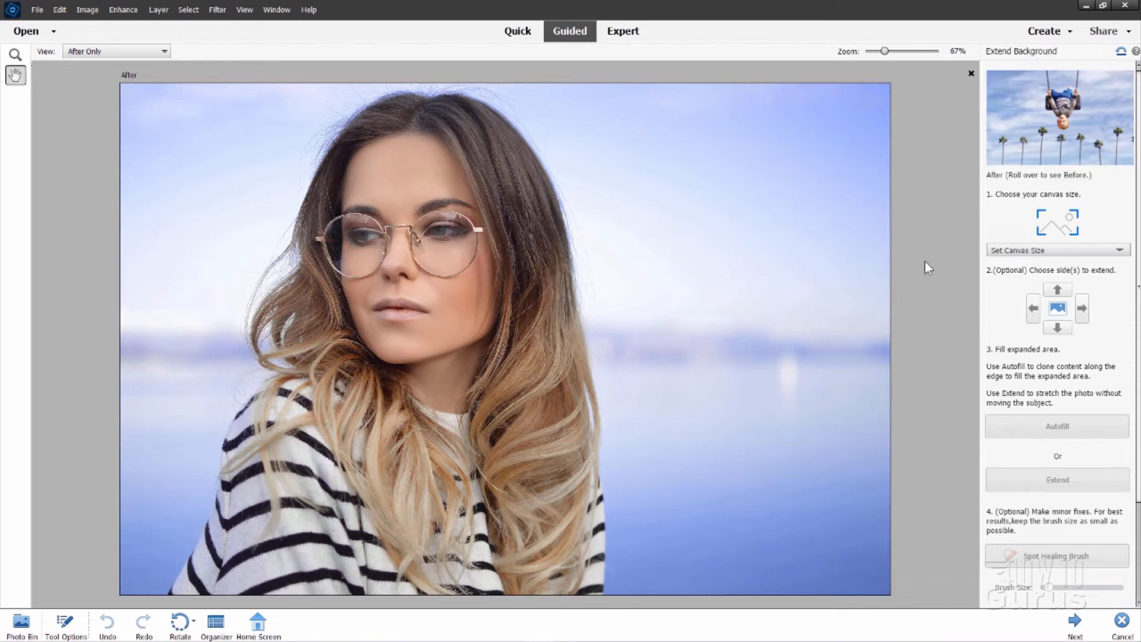
mouse_move(929, 256)
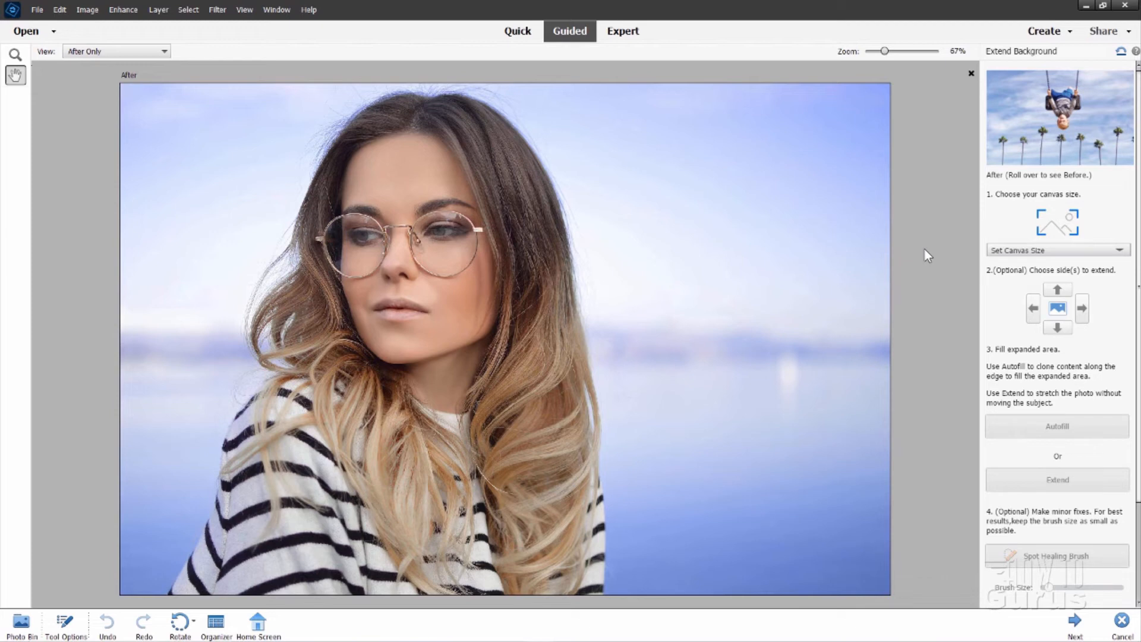
mouse_move(647, 129)
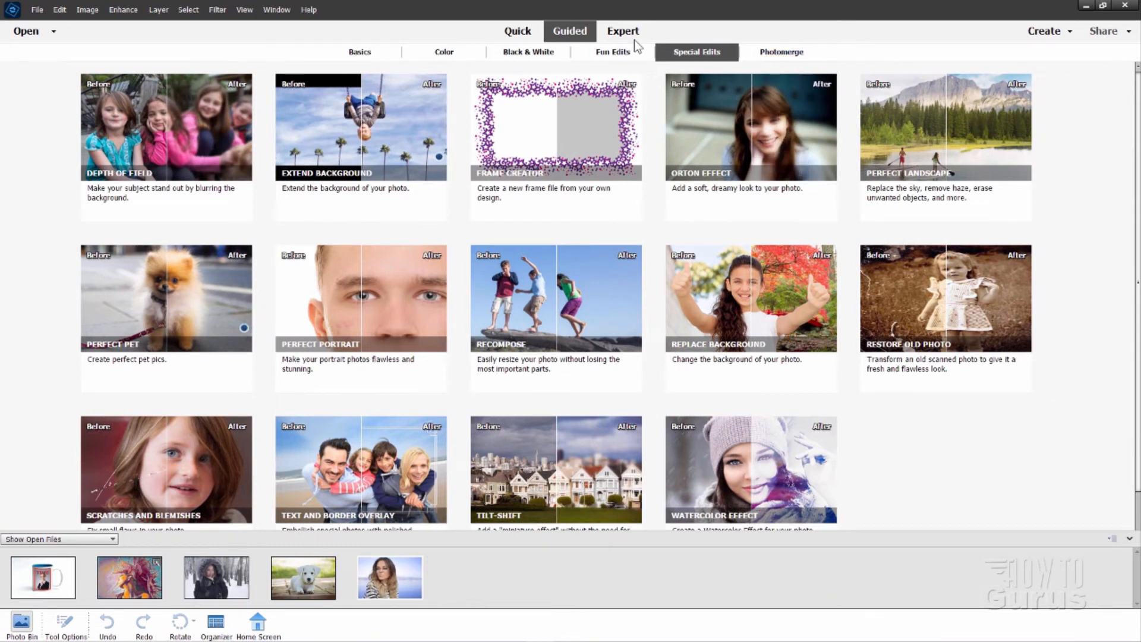
Switch the glasses portrait to Expert mode and launch Elements Organizer.
click(622, 30)
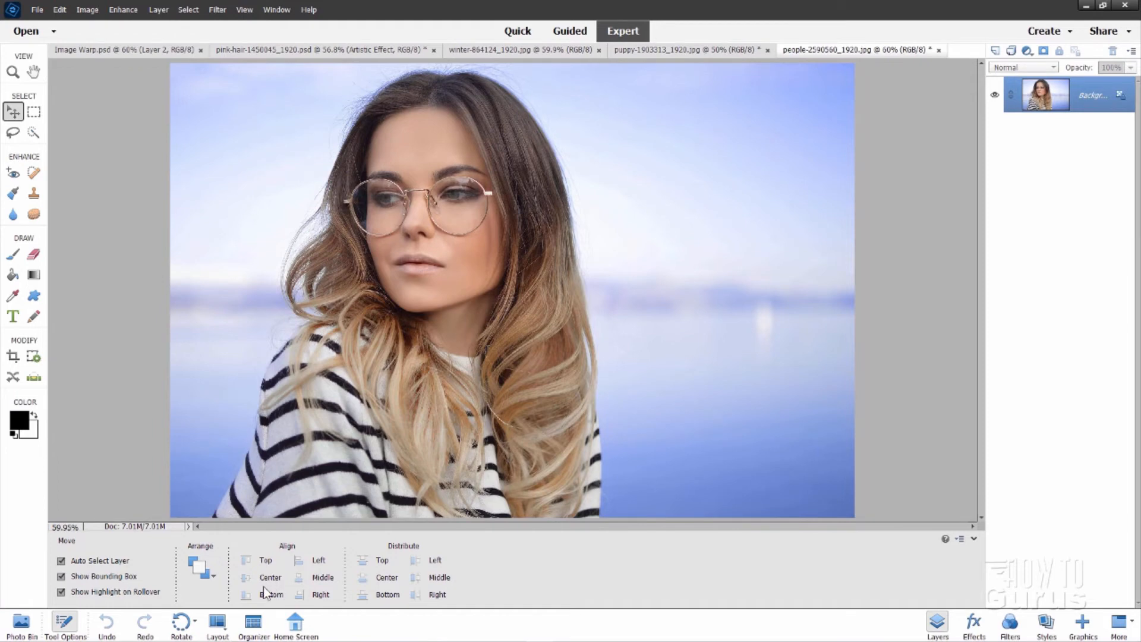
click(252, 619)
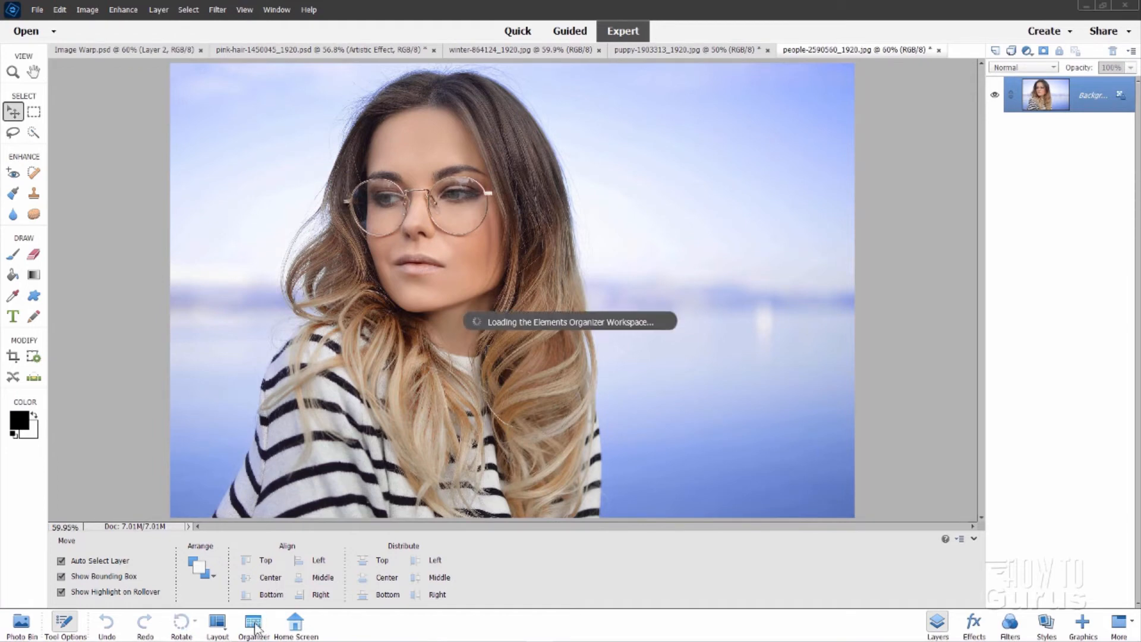
Create a slideshow from the two portrait photos and start playback.
click(252, 624)
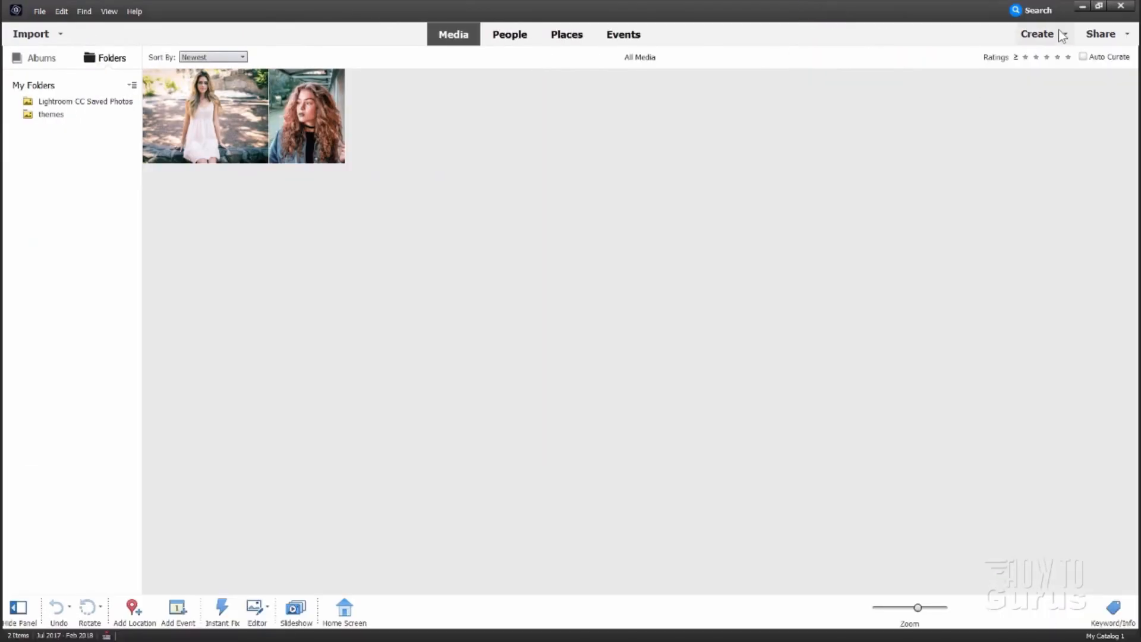
click(1036, 34)
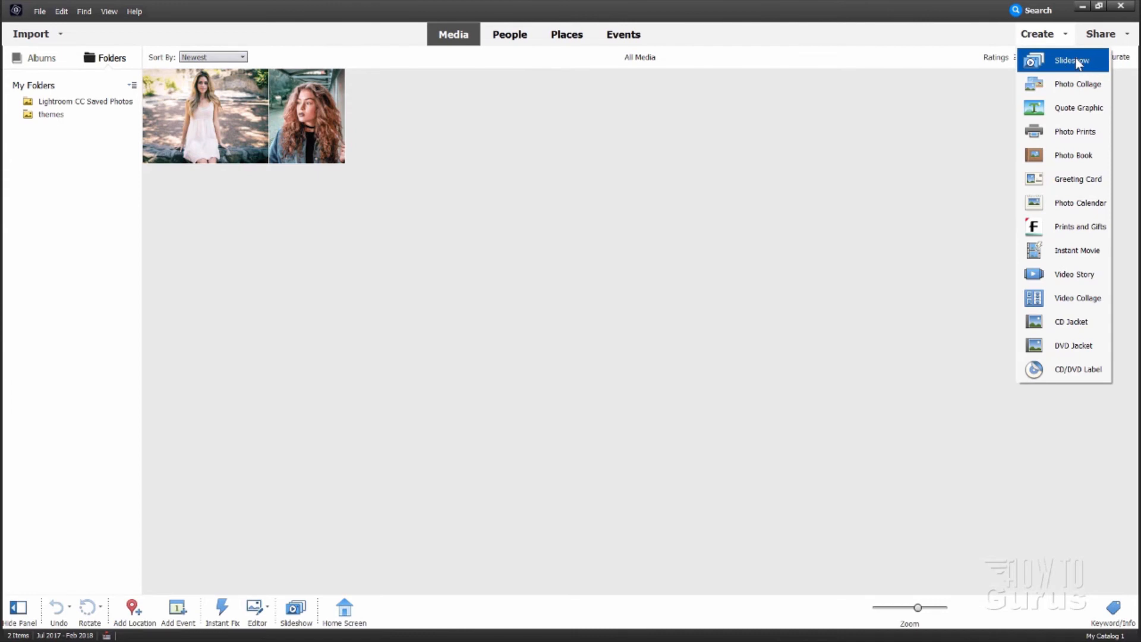
click(1071, 61)
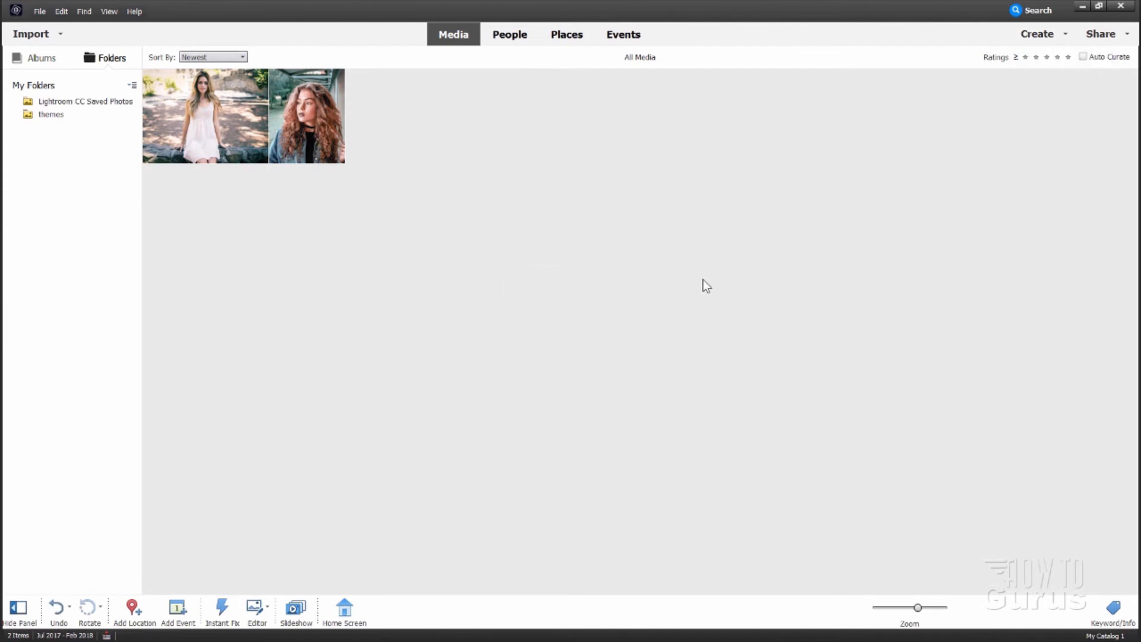
click(295, 607)
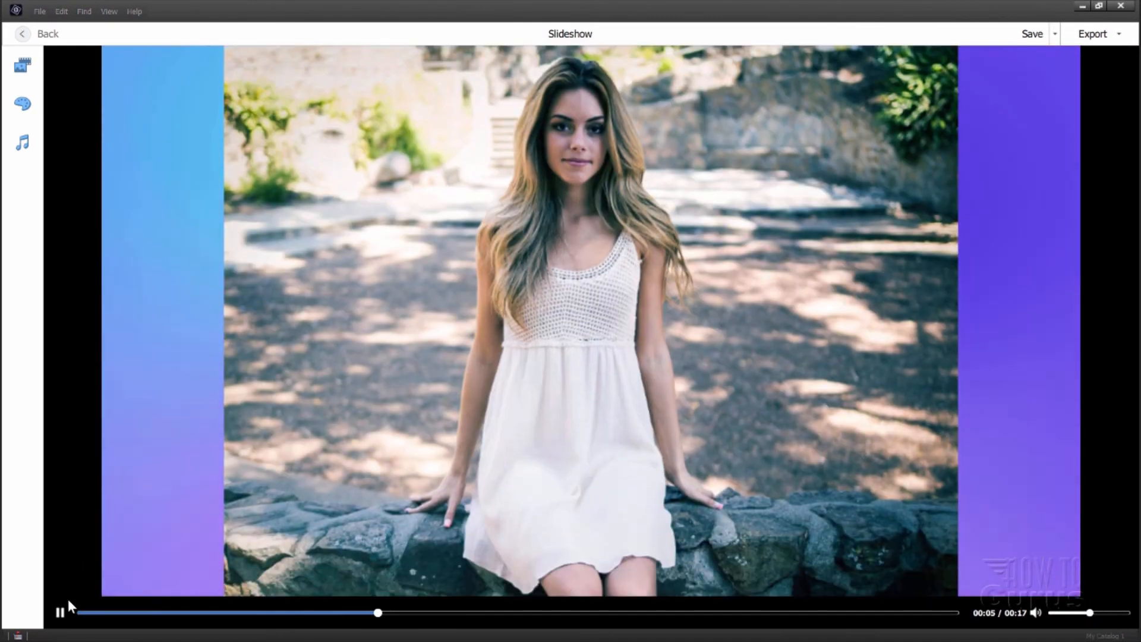
Pause the slideshow and browse the themes gallery, keeping Whirl as the theme.
click(59, 612)
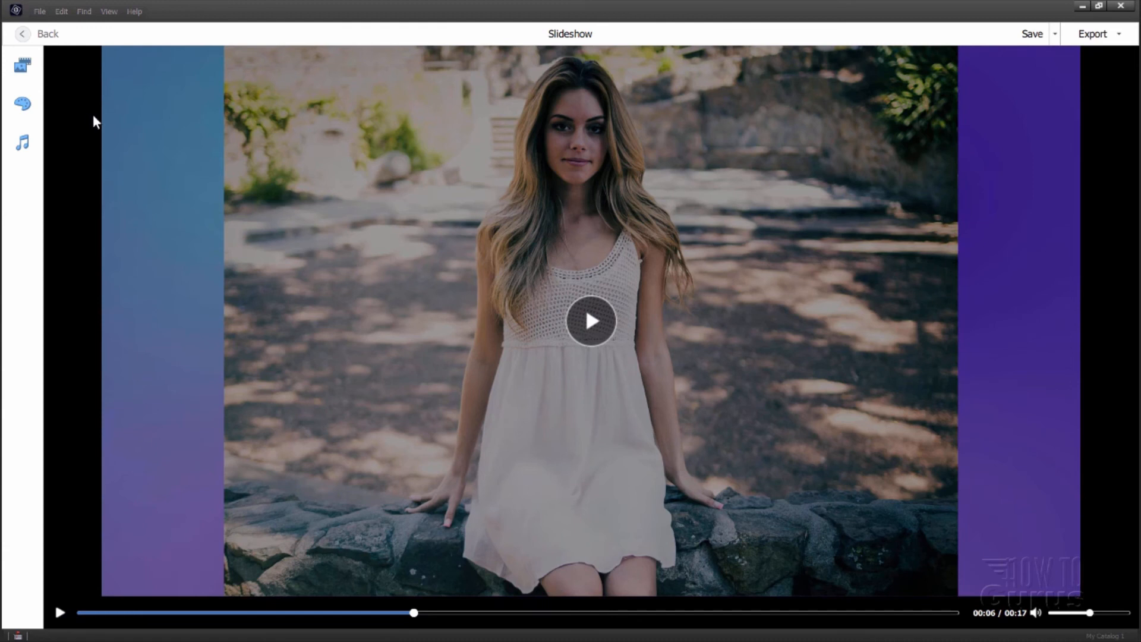
click(22, 103)
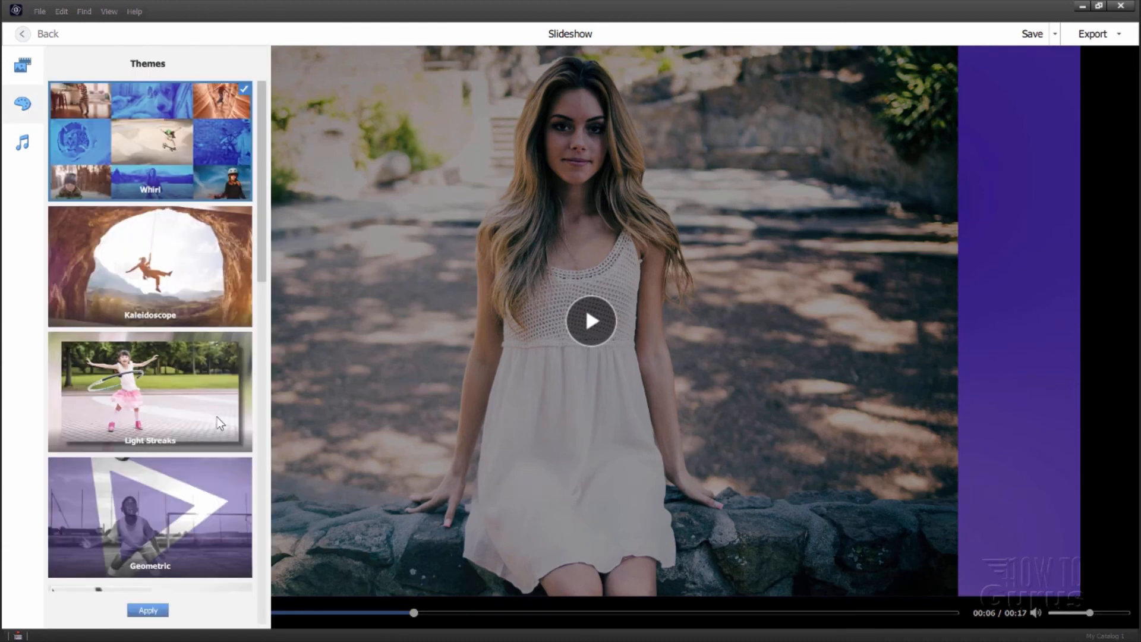
mouse_move(153, 351)
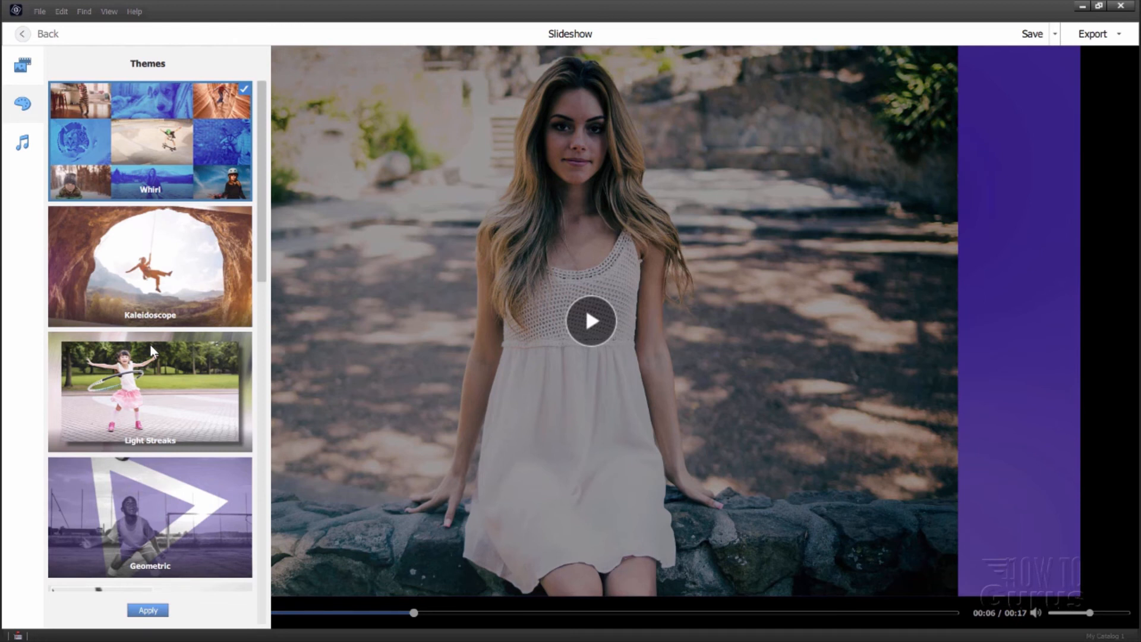
mouse_move(259, 135)
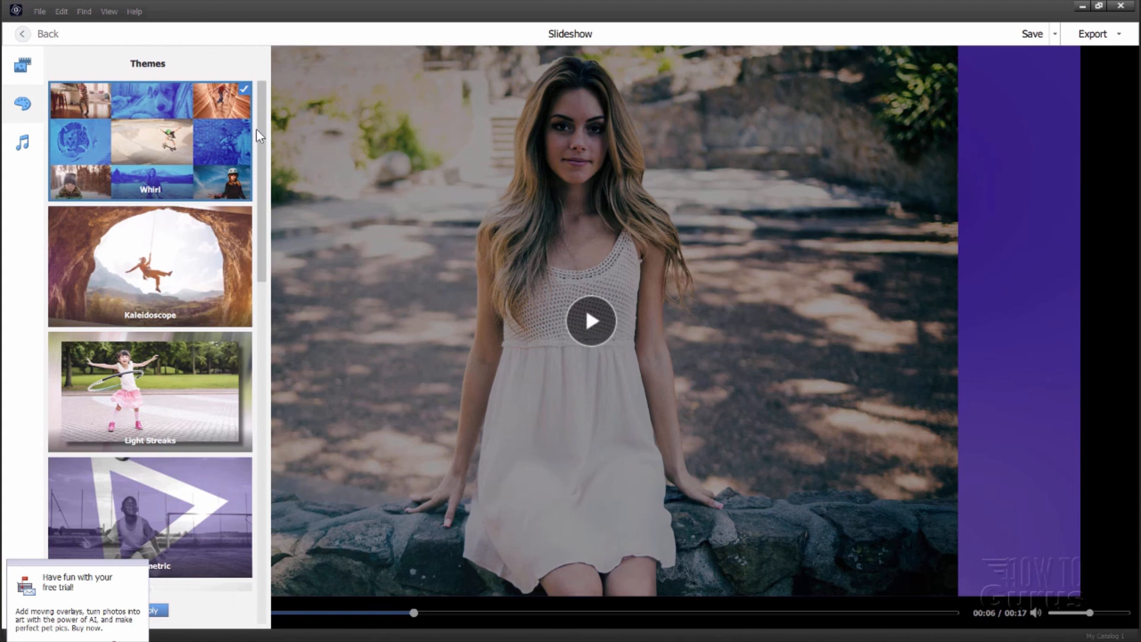
mouse_move(256, 135)
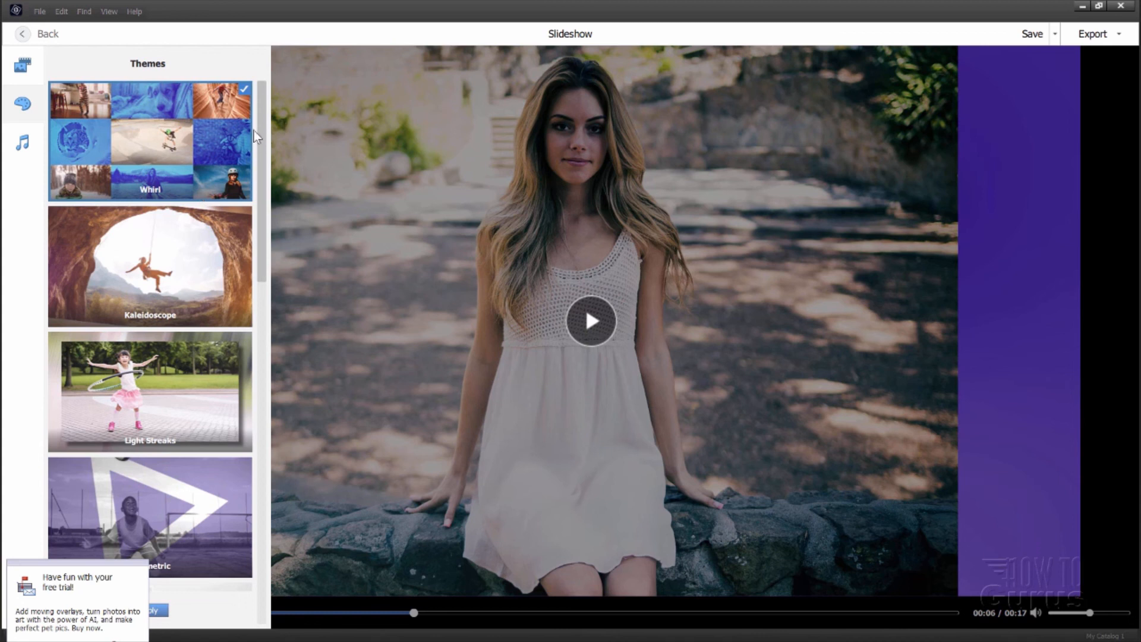
mouse_move(275, 233)
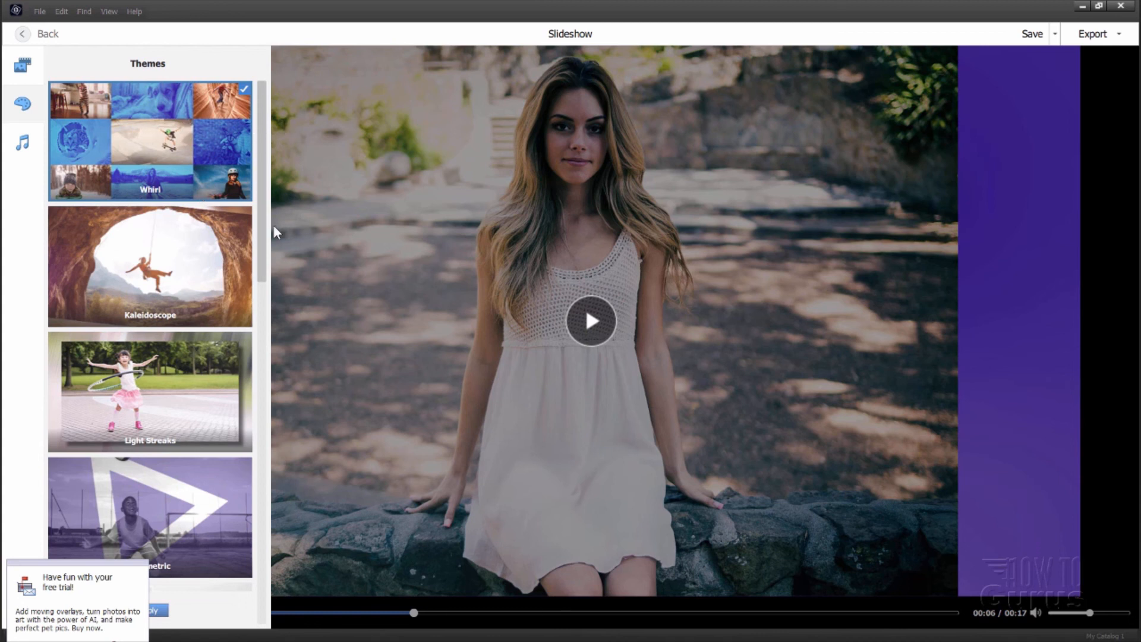
scroll(down, 3)
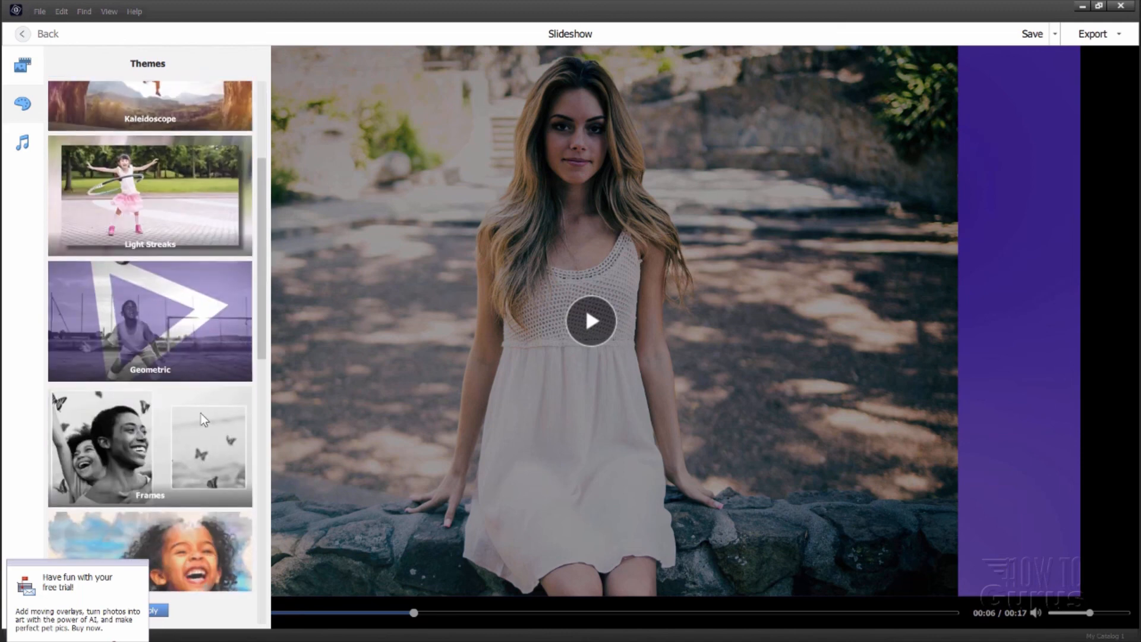
mouse_move(164, 250)
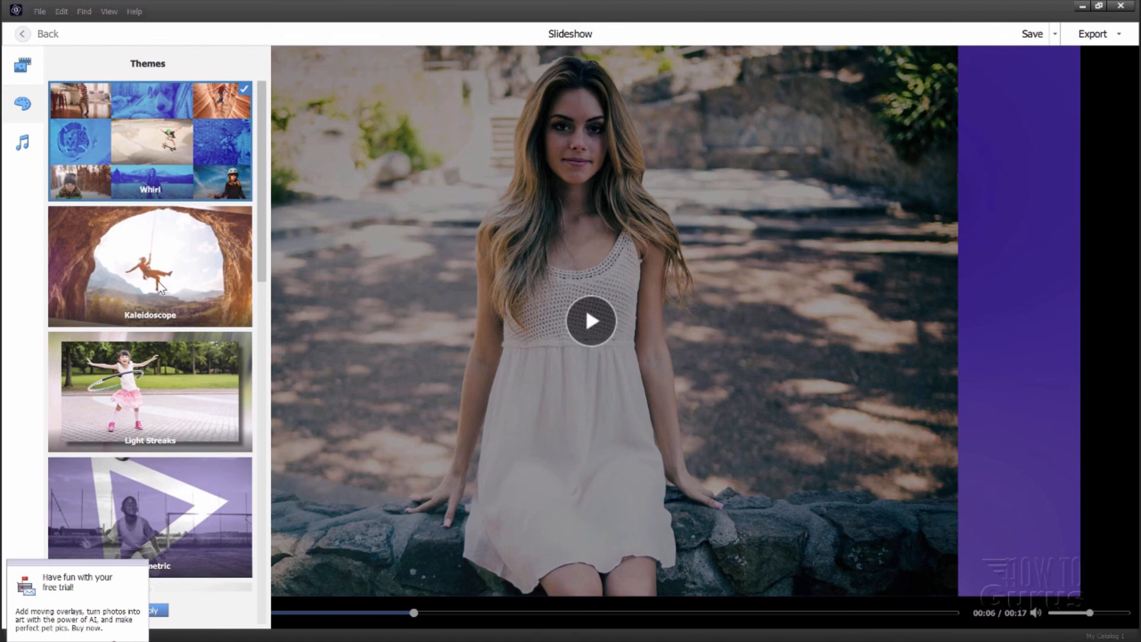
mouse_move(157, 294)
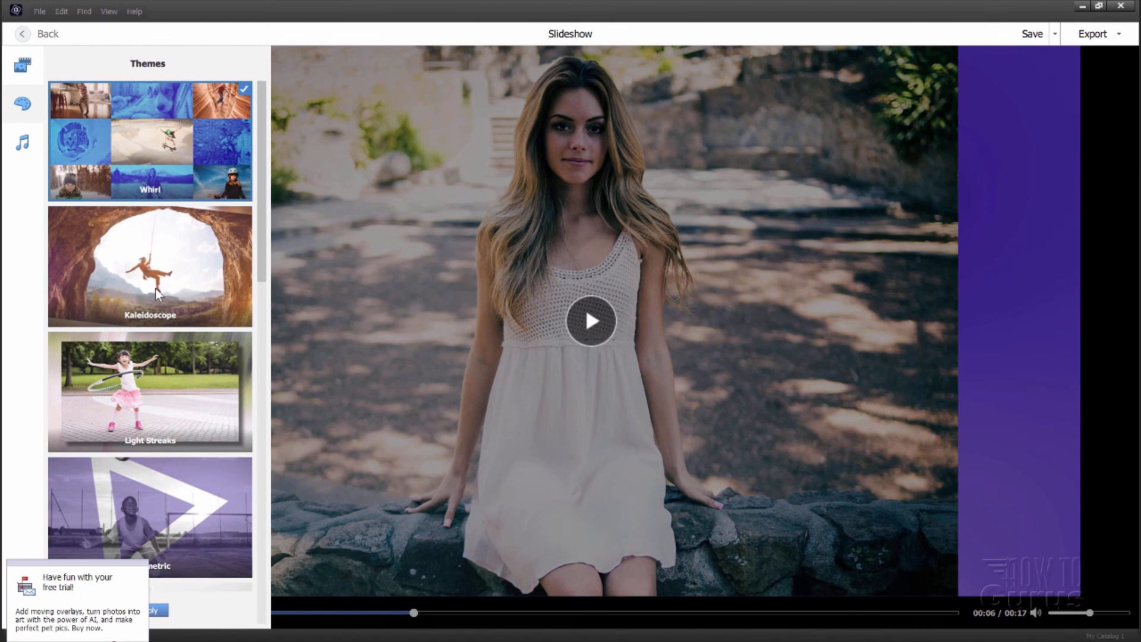
mouse_move(160, 295)
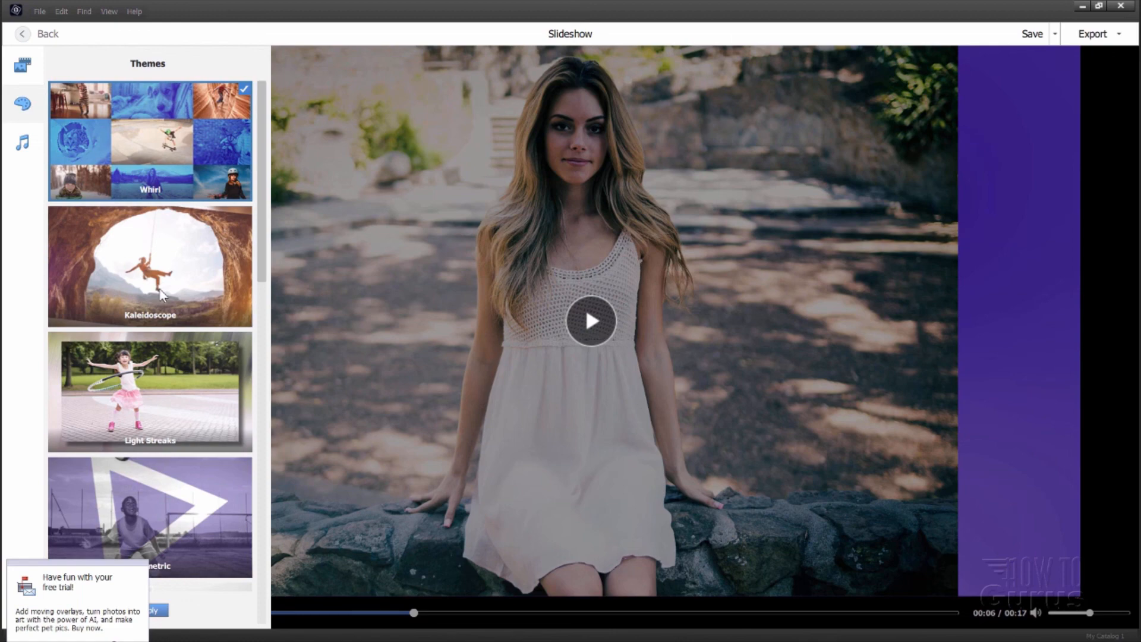
Exit the slideshow and return to the Image Warp.psd mug document in the Expert editor.
click(39, 33)
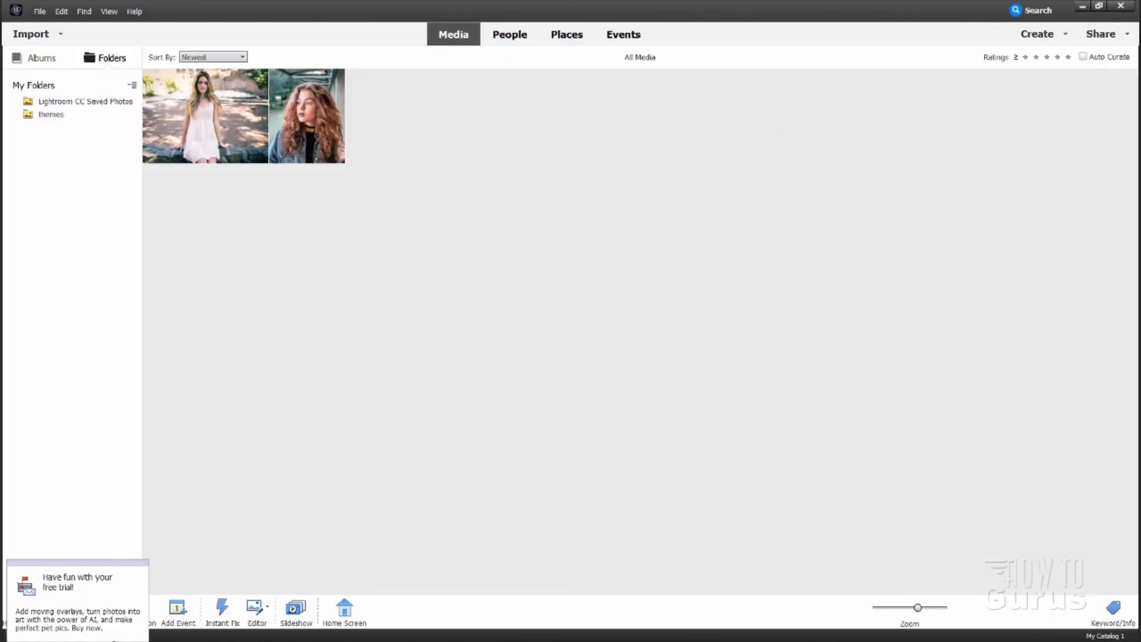
click(256, 606)
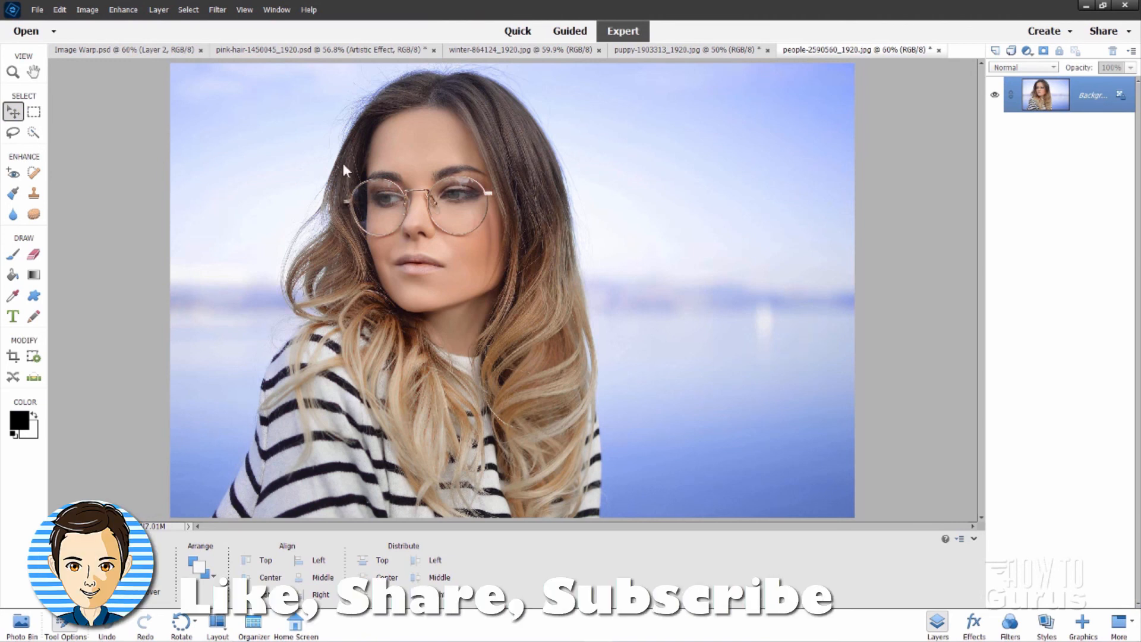
click(109, 50)
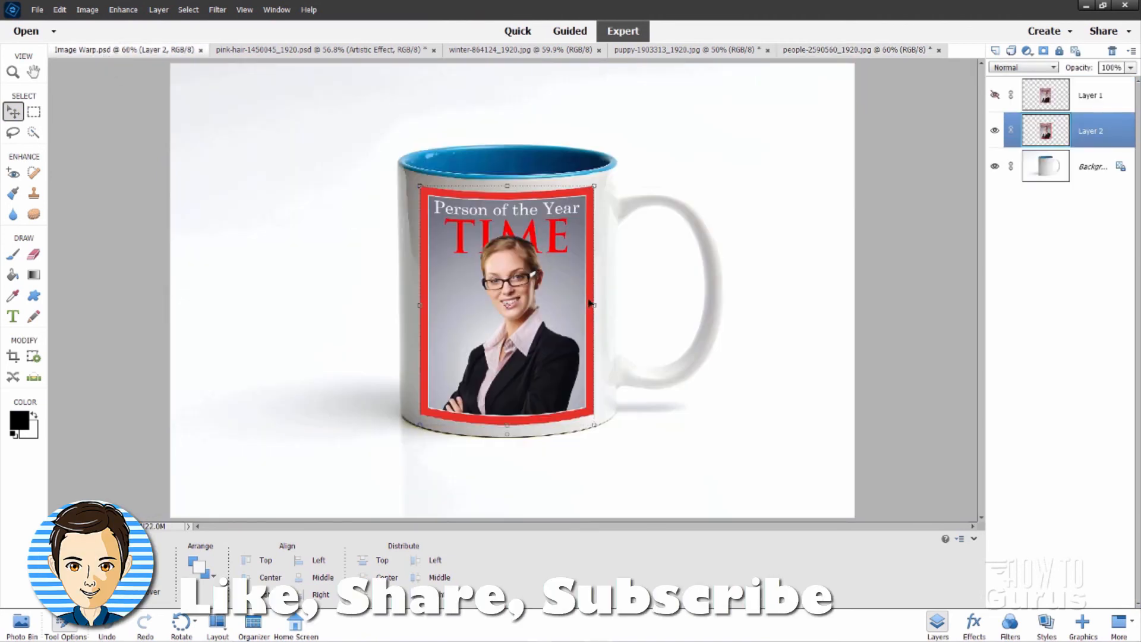